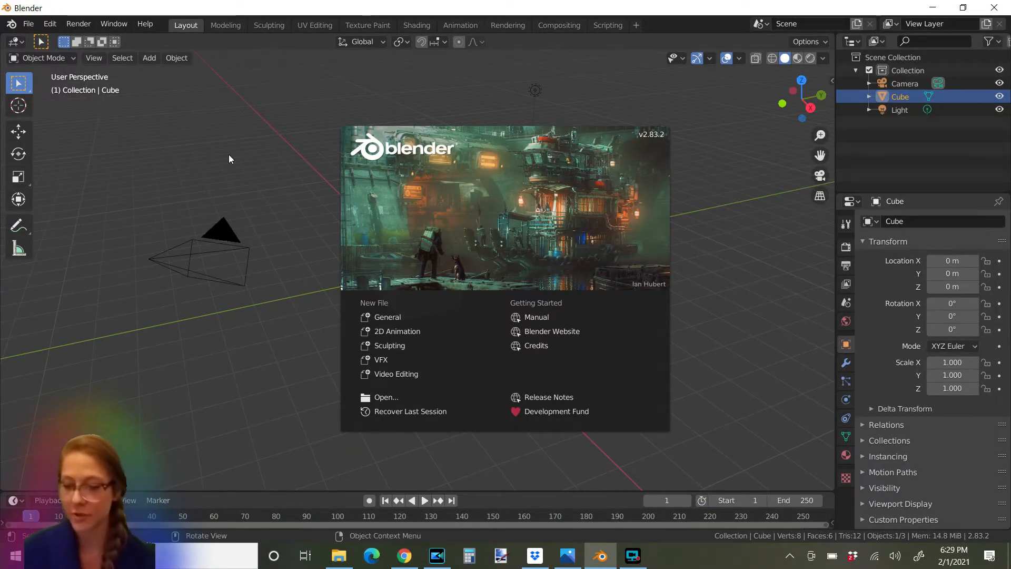
pyautogui.moveTo(455, 289)
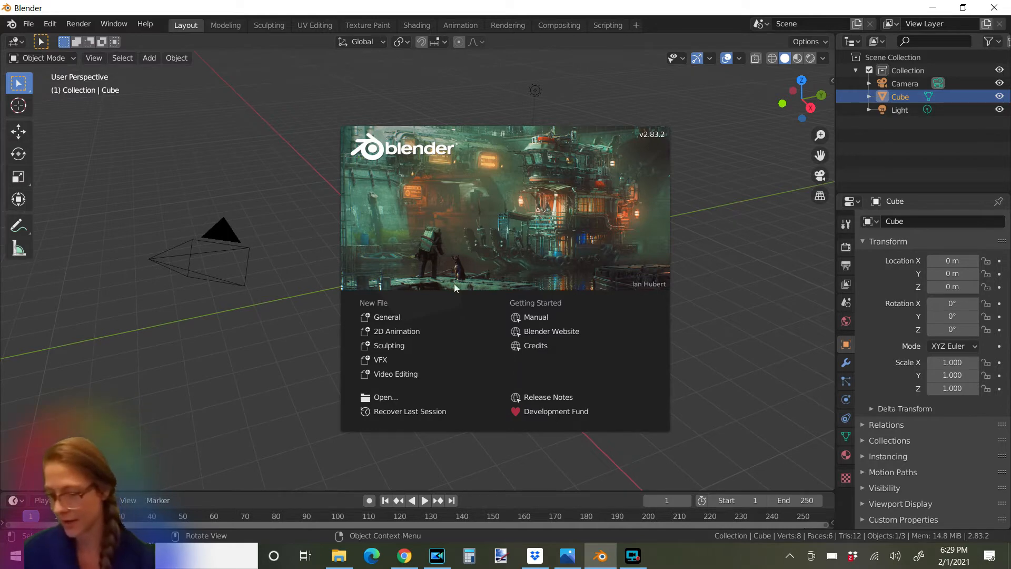
pyautogui.moveTo(486, 164)
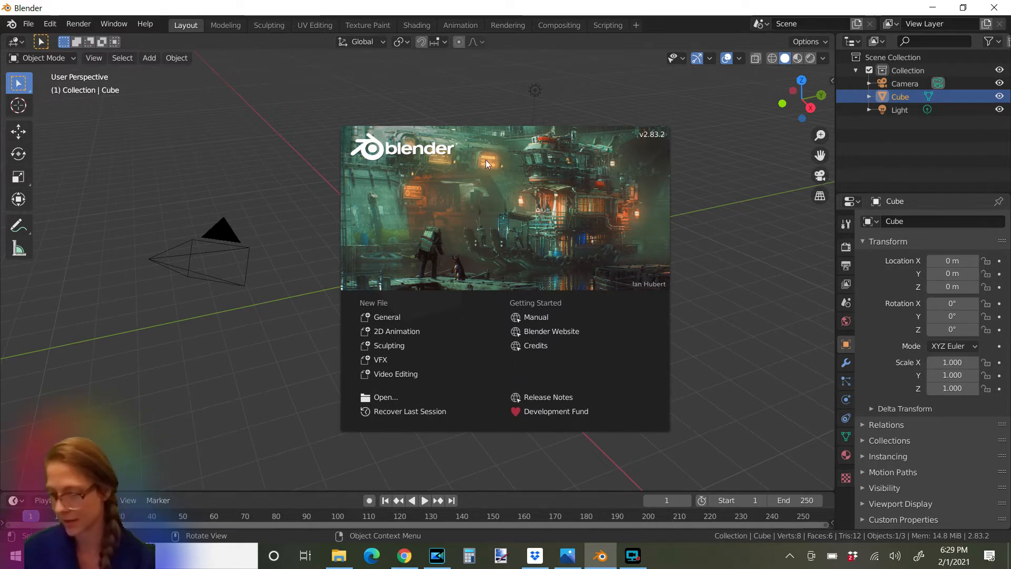
pyautogui.moveTo(660, 216)
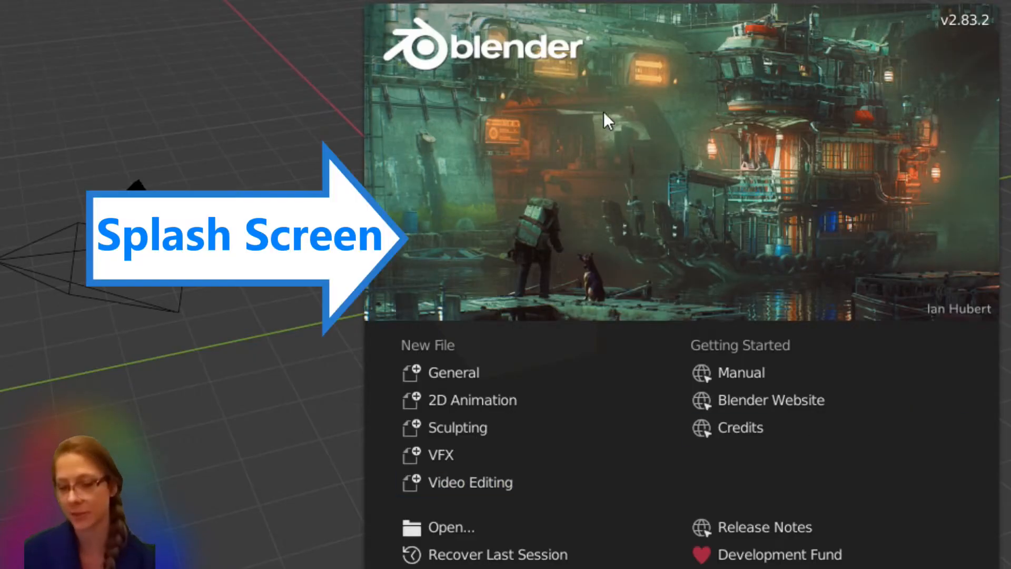
pyautogui.moveTo(445, 70)
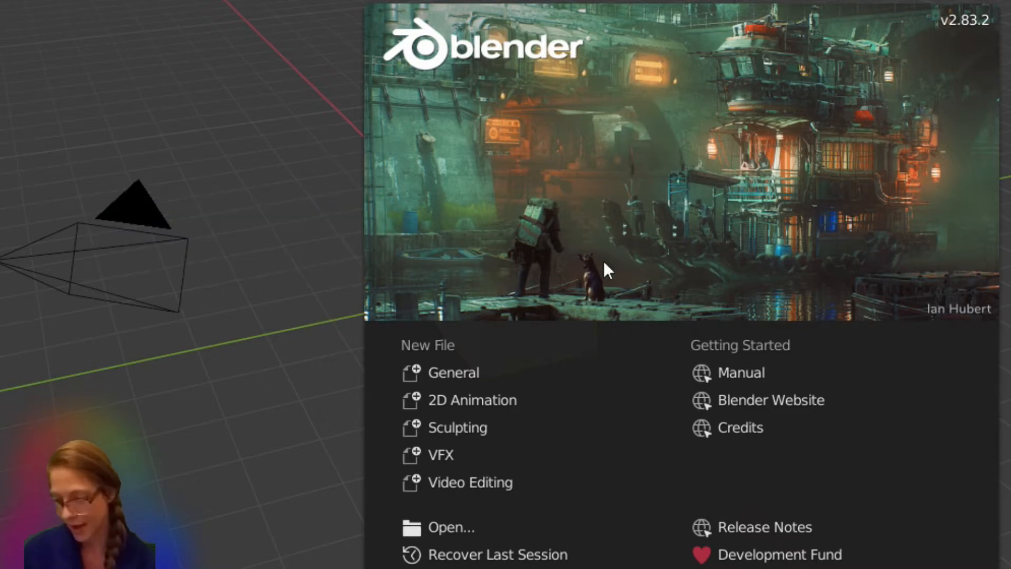
pyautogui.moveTo(471, 400)
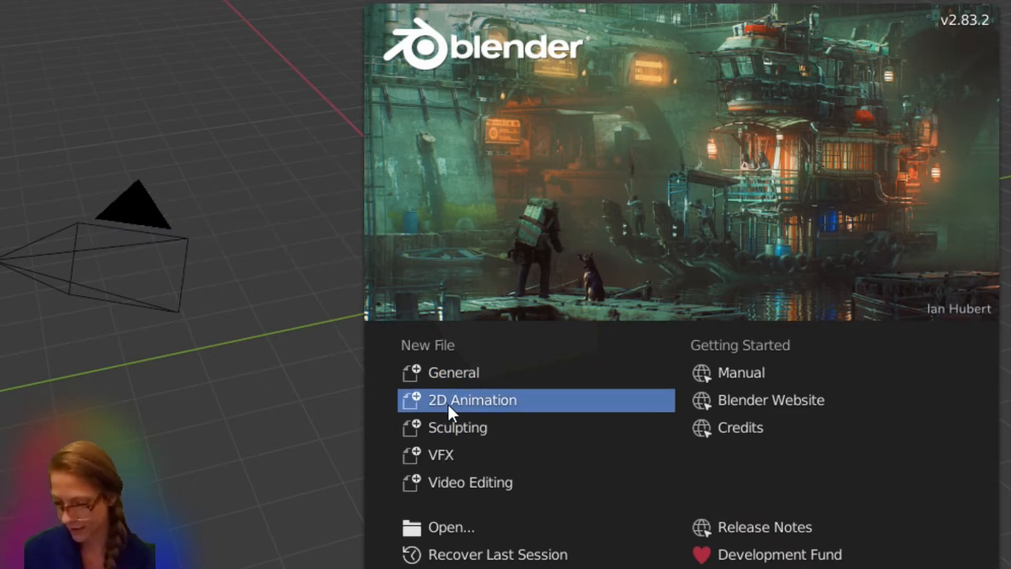
pyautogui.moveTo(474, 556)
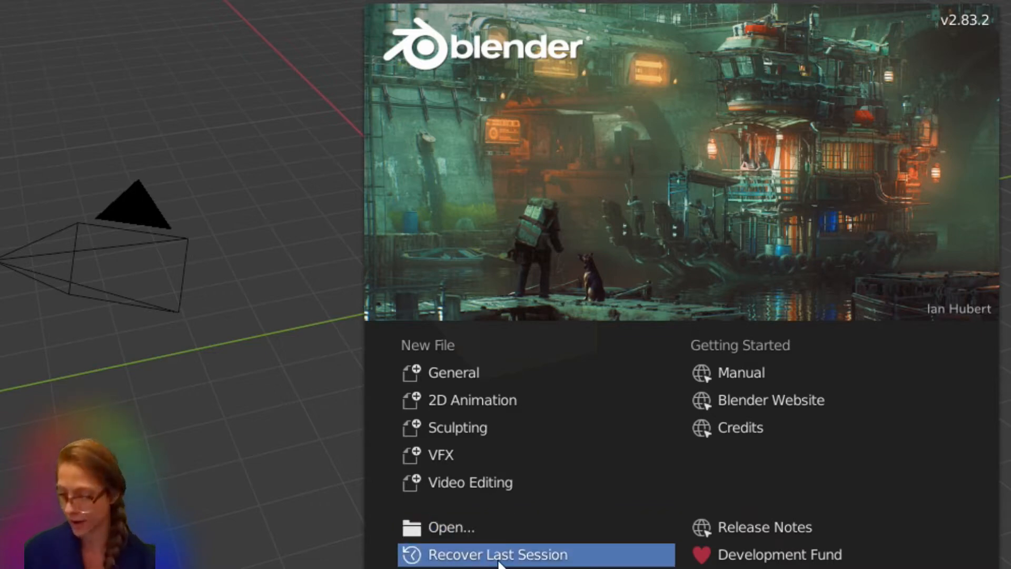
pyautogui.moveTo(584, 354)
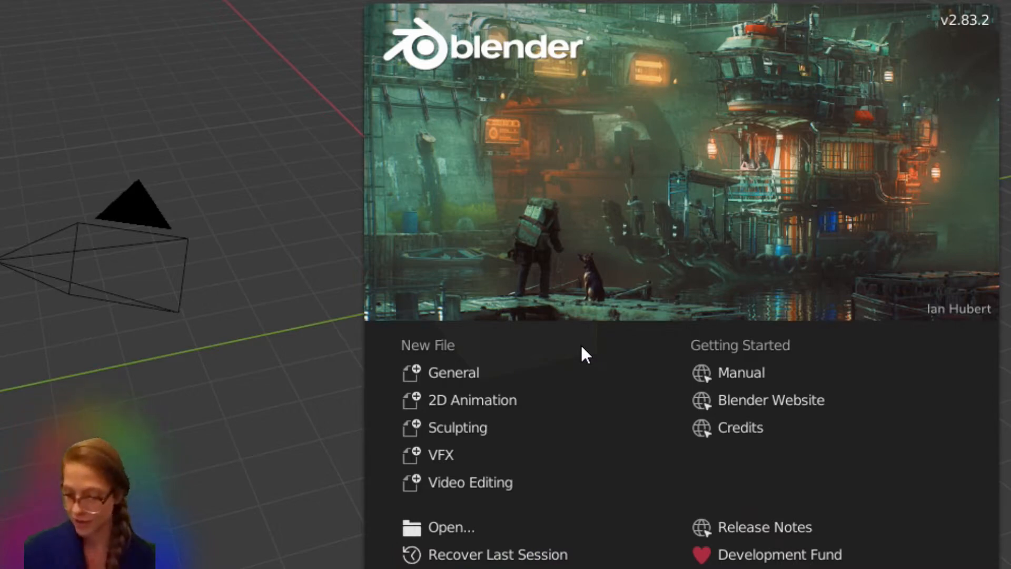
pyautogui.moveTo(644, 282)
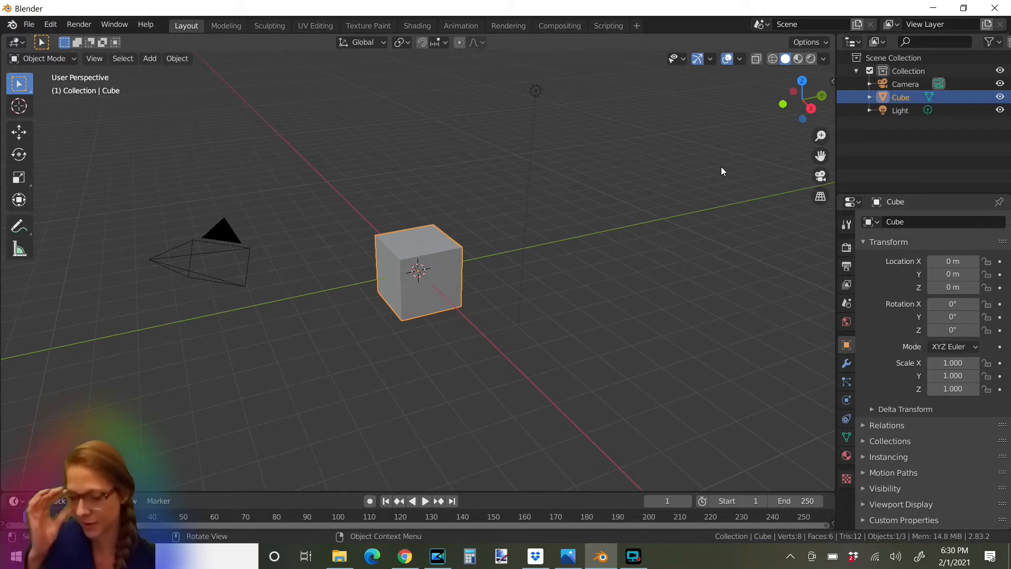
pyautogui.moveTo(368, 272)
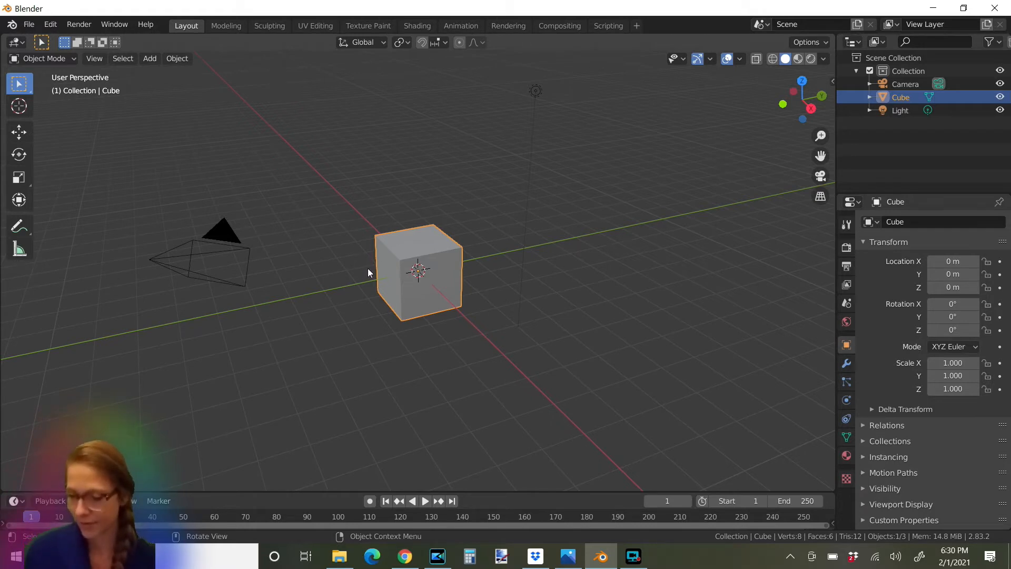
pyautogui.moveTo(422, 276)
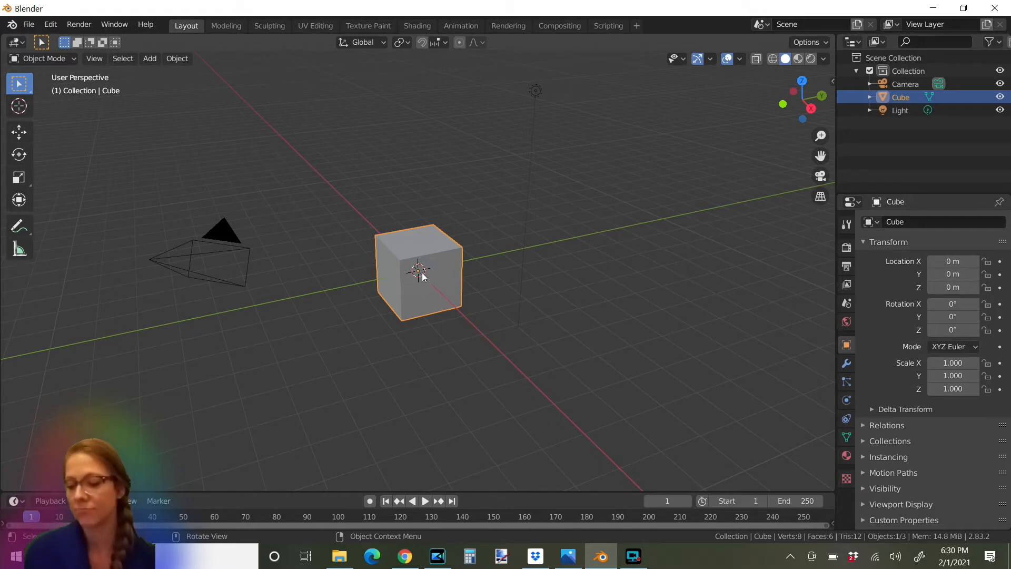
pyautogui.moveTo(420, 230)
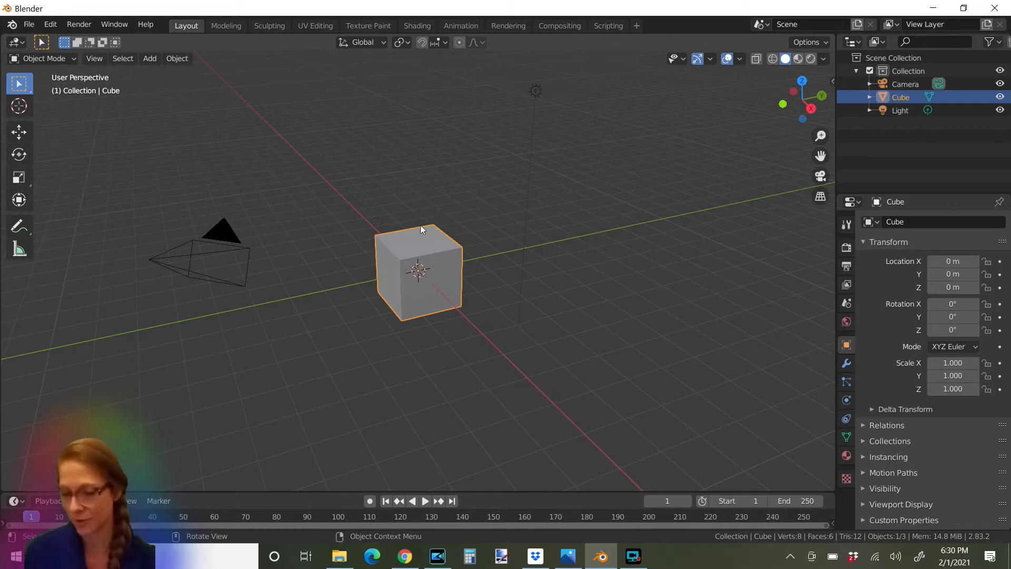
pyautogui.moveTo(449, 316)
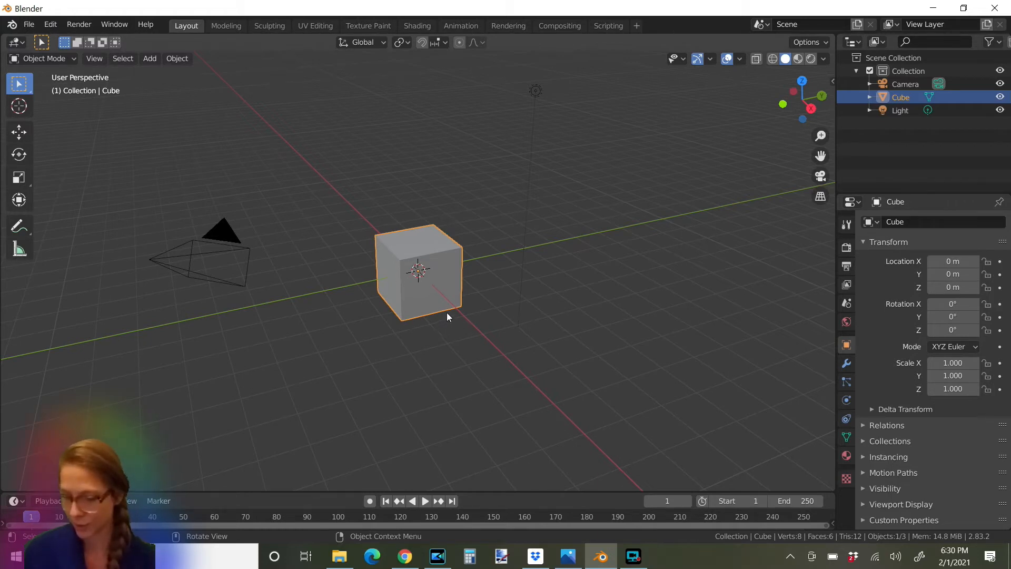
pyautogui.moveTo(370, 263)
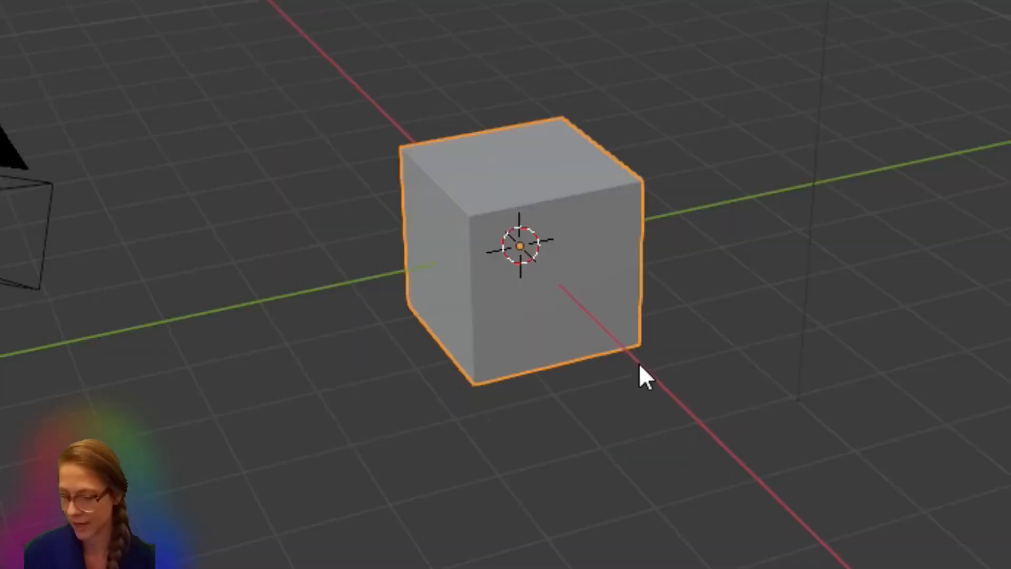
# - Delete the default cube, leaving only the camera and light
pyautogui.click(714, 50)
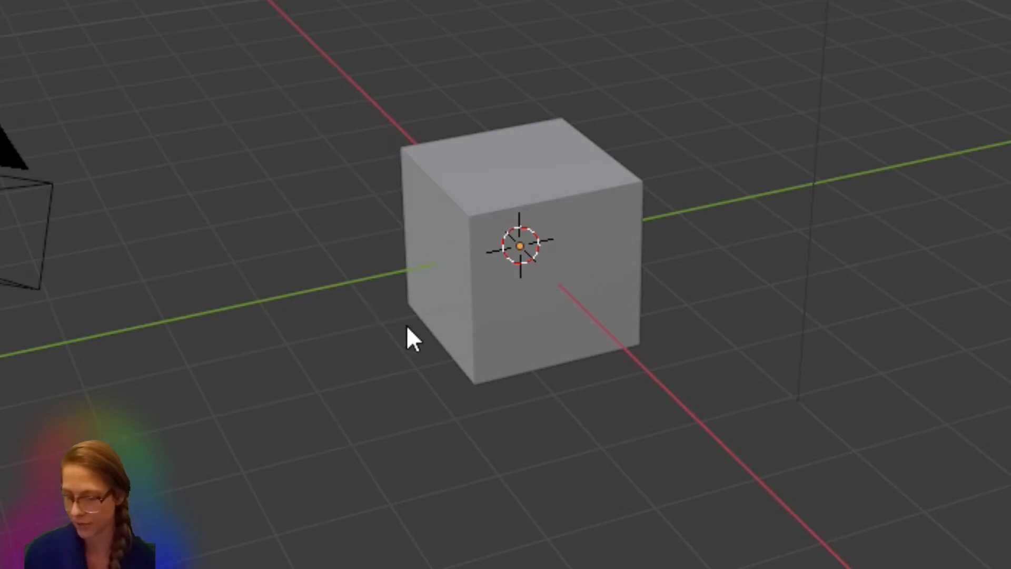
pyautogui.moveTo(573, 183)
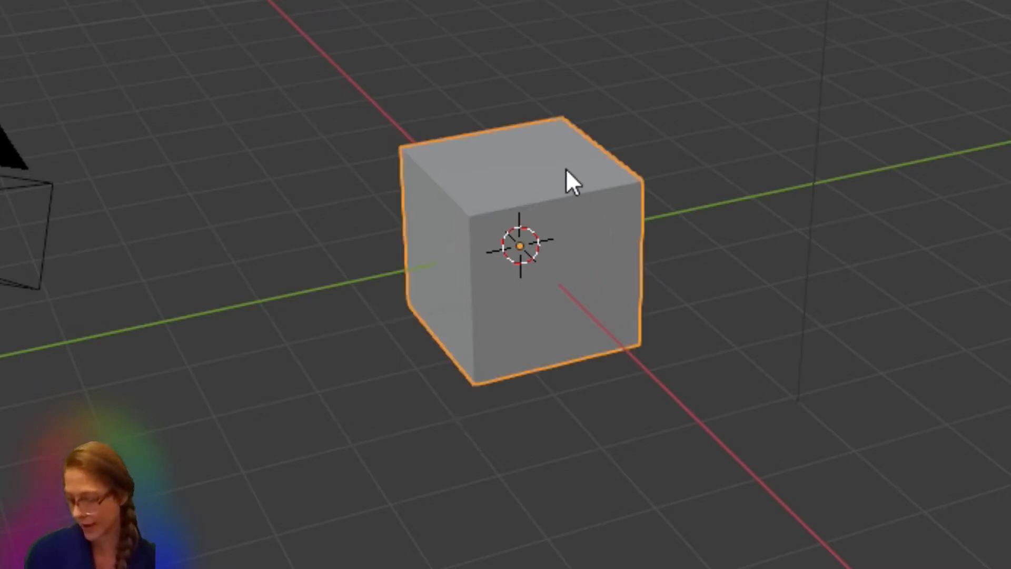
pyautogui.press('x')
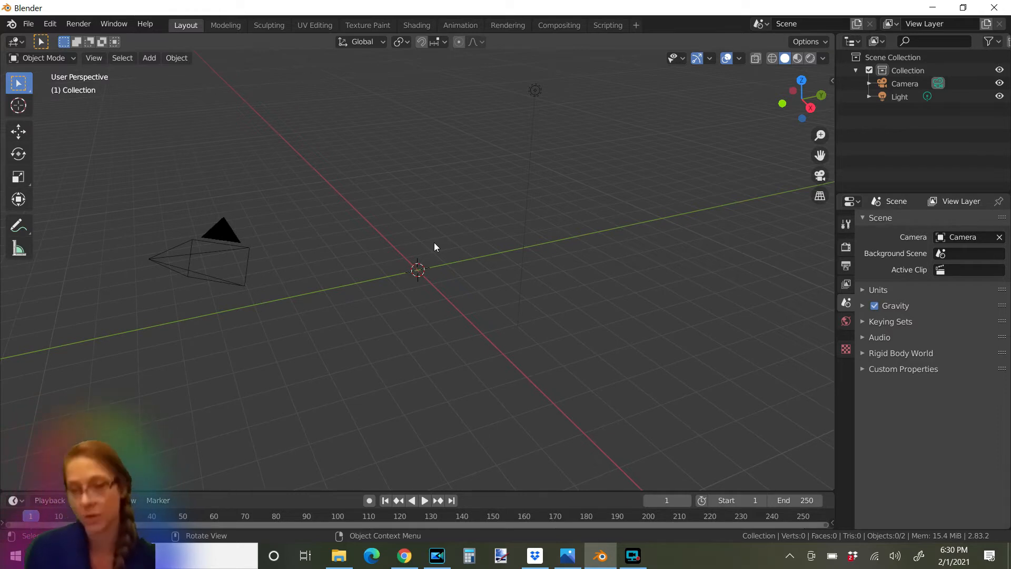
# - Bring up the Add menu to insert a Monkey mesh
pyautogui.press('shift+a')
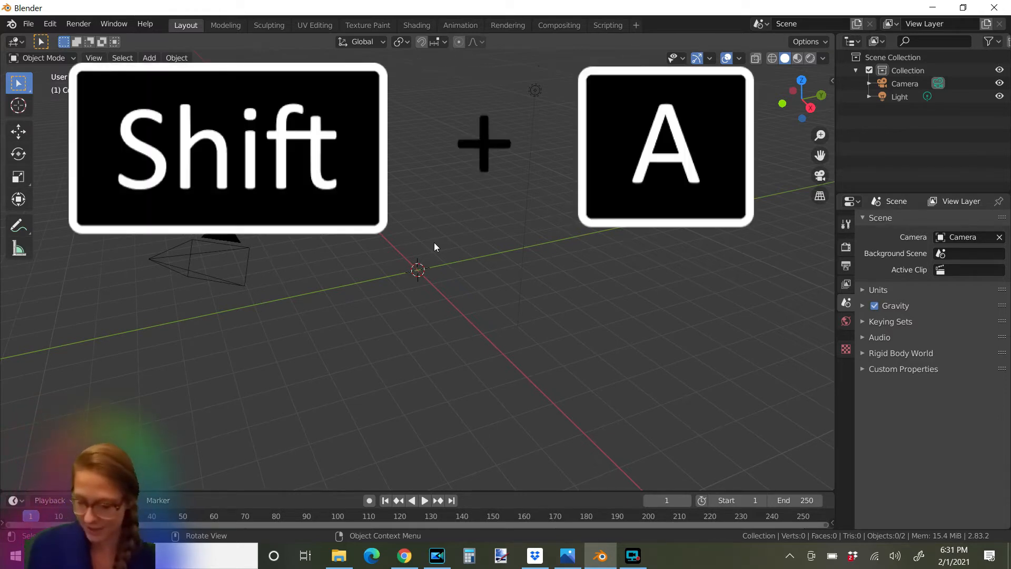
pyautogui.press('shift+a')
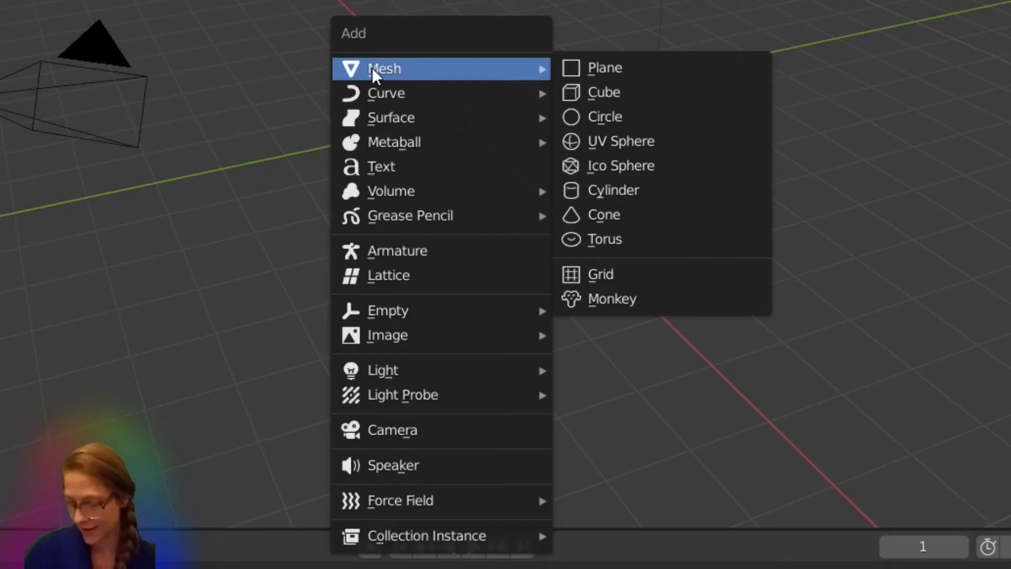
pyautogui.moveTo(407, 430)
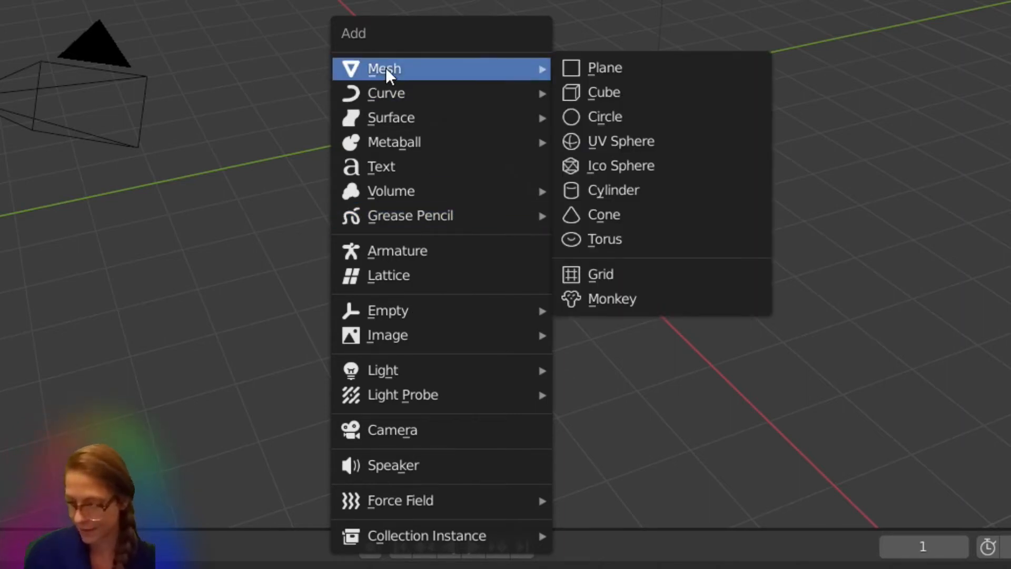
pyautogui.moveTo(625, 77)
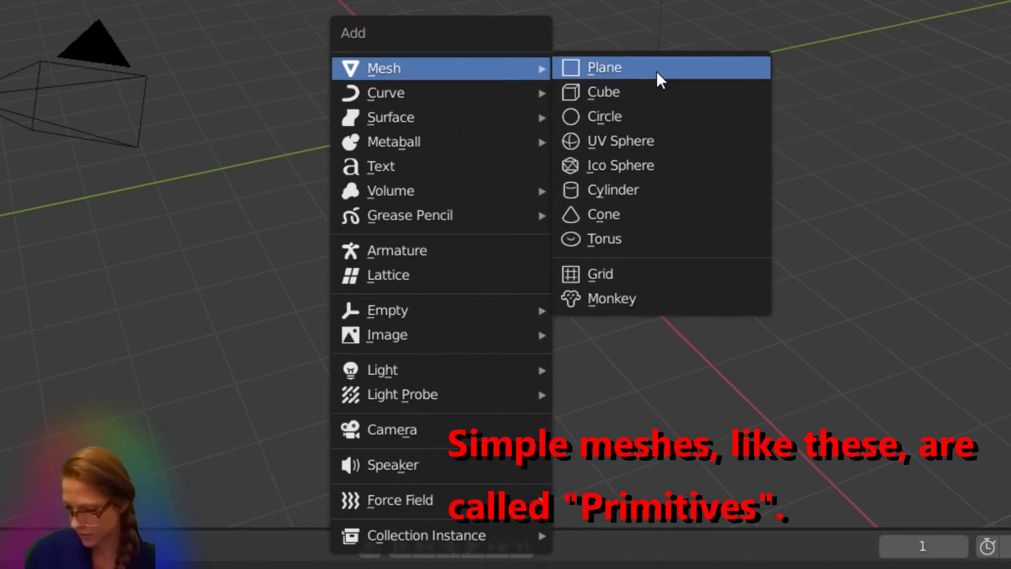
pyautogui.moveTo(641, 126)
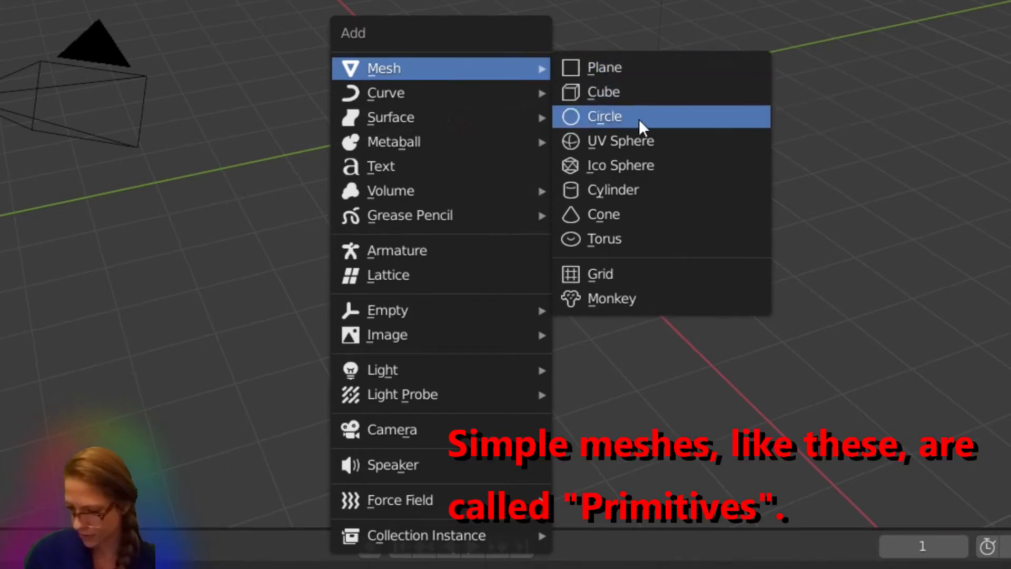
pyautogui.moveTo(629, 239)
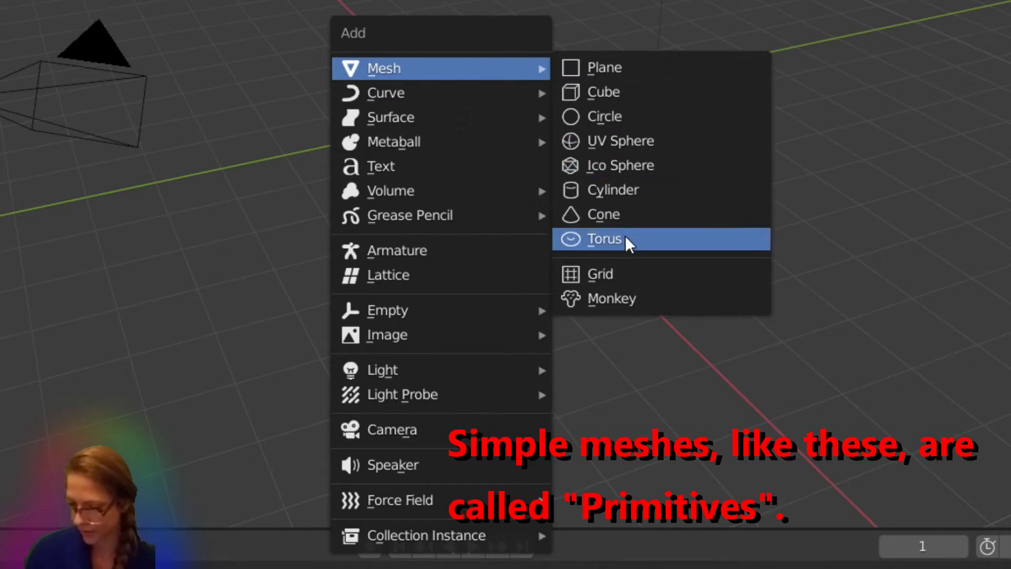
pyautogui.moveTo(611, 299)
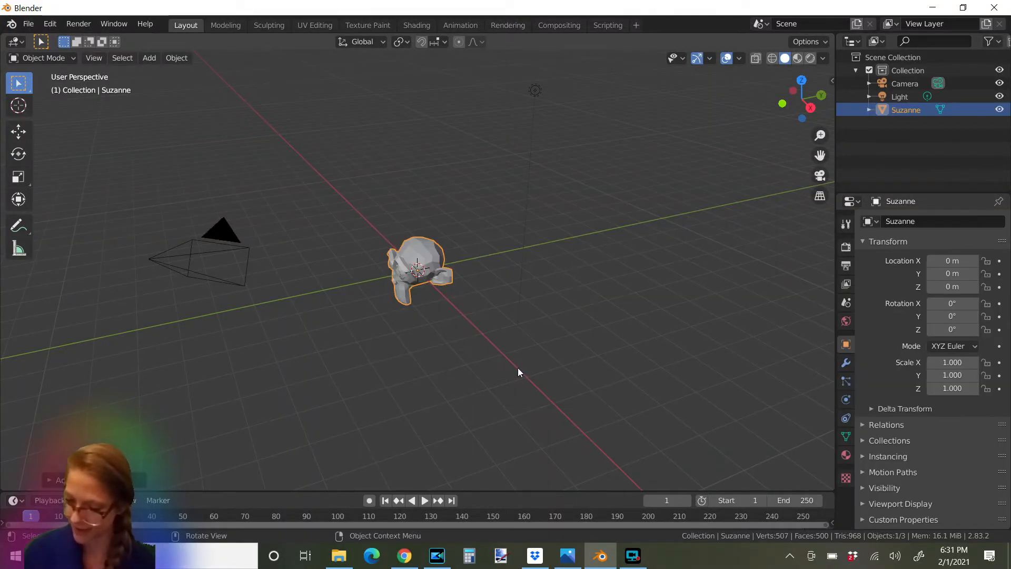
pyautogui.moveTo(794, 109)
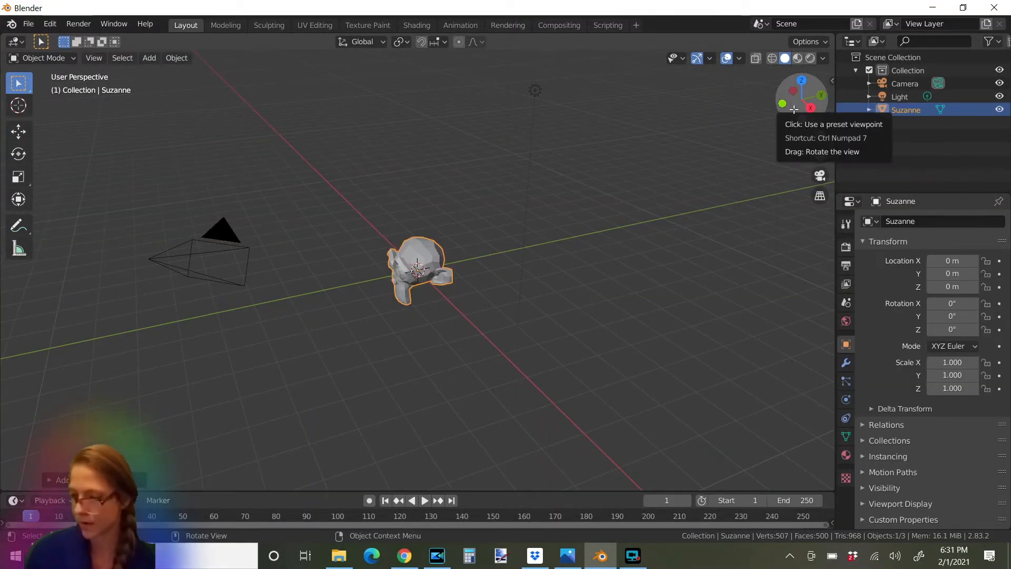
pyautogui.moveTo(733, 190)
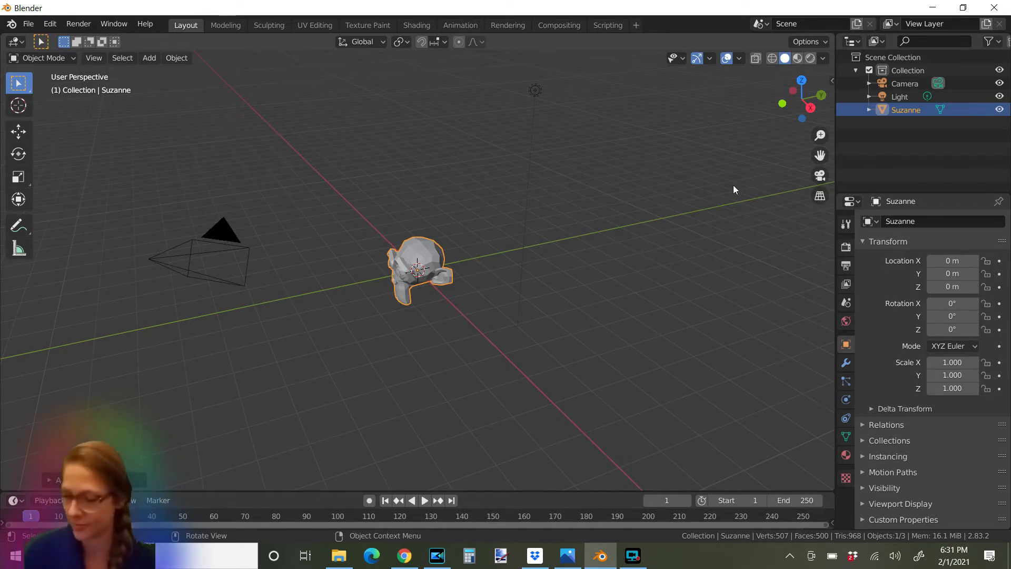
pyautogui.moveTo(787, 105)
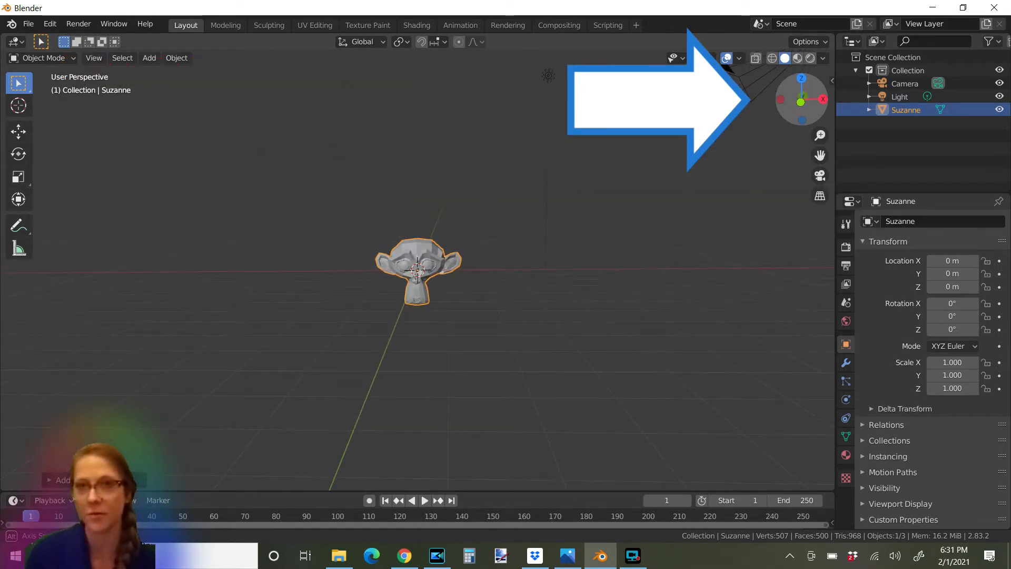
# - Switch to front view of Suzanne and deselect everything
pyautogui.click(698, 58)
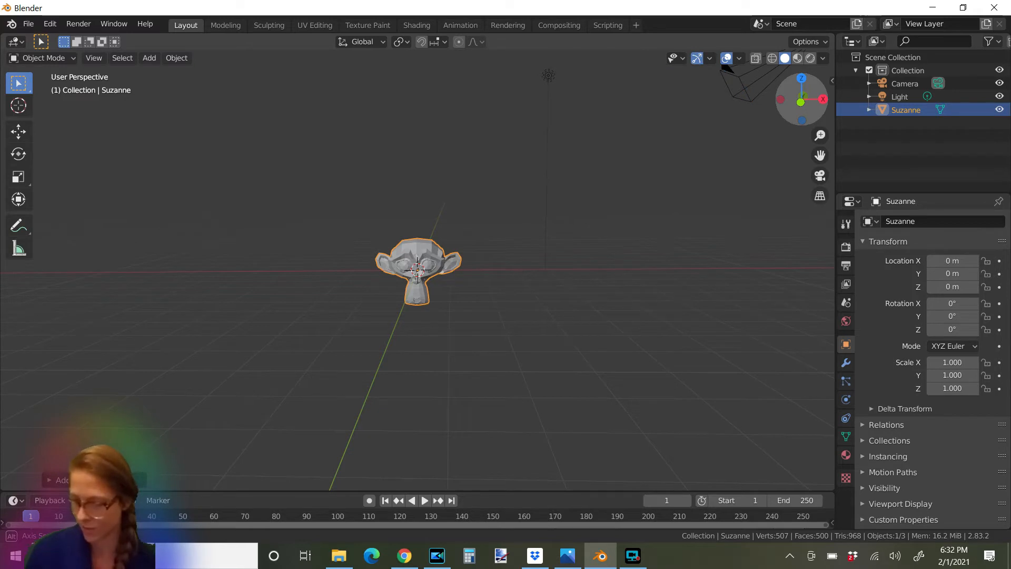
pyautogui.moveTo(800, 106)
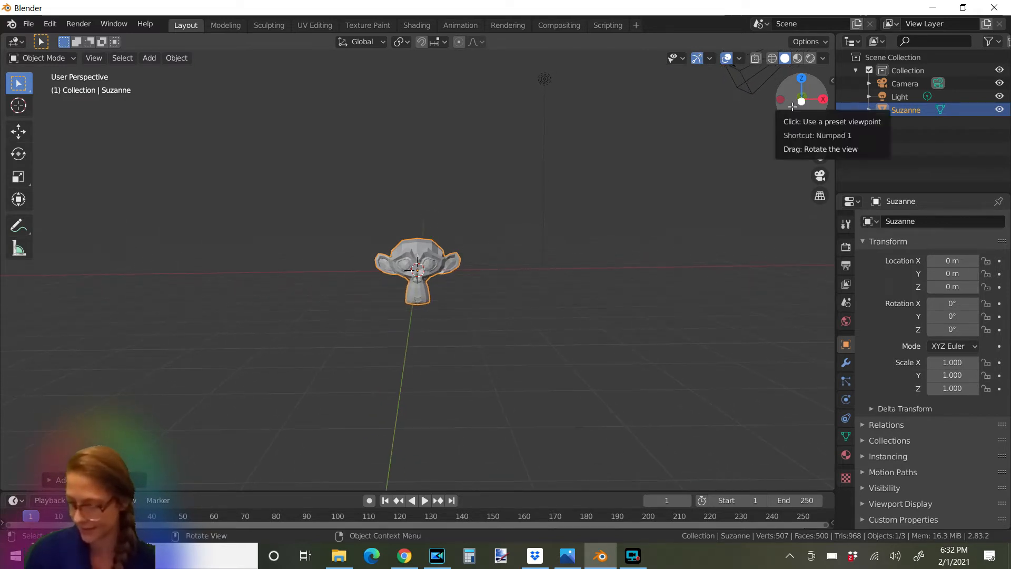
pyautogui.moveTo(381, 167)
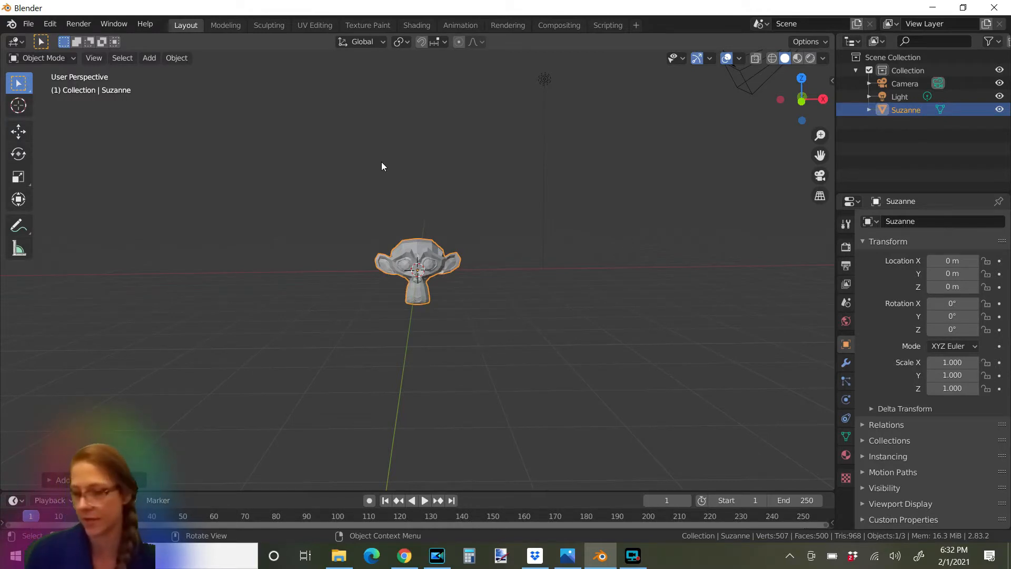
pyautogui.click(381, 166)
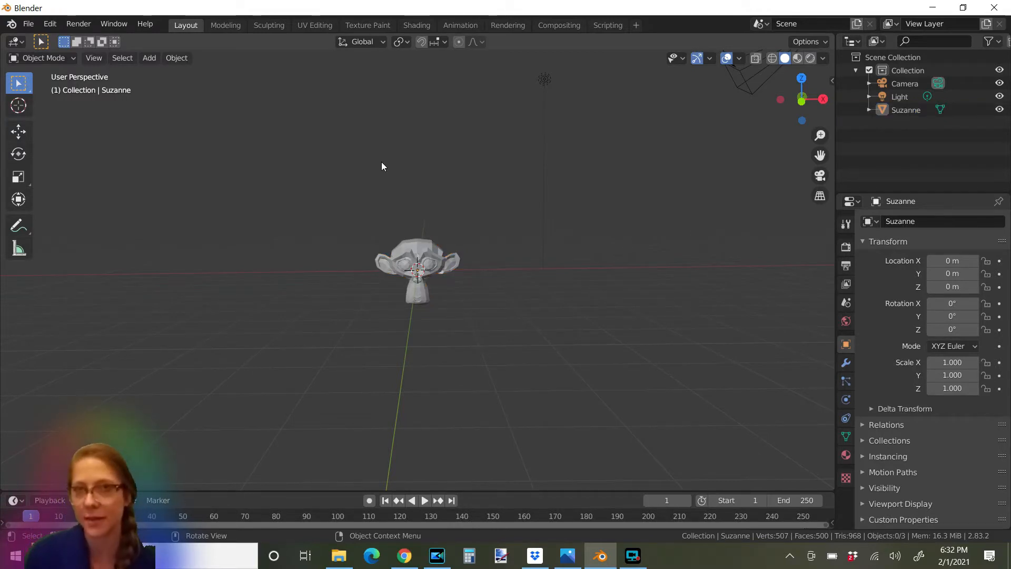
# - Search 'smoke', select Suzanne and run Quick Smoke to add a Smoke Domain around her
pyautogui.press('F3')
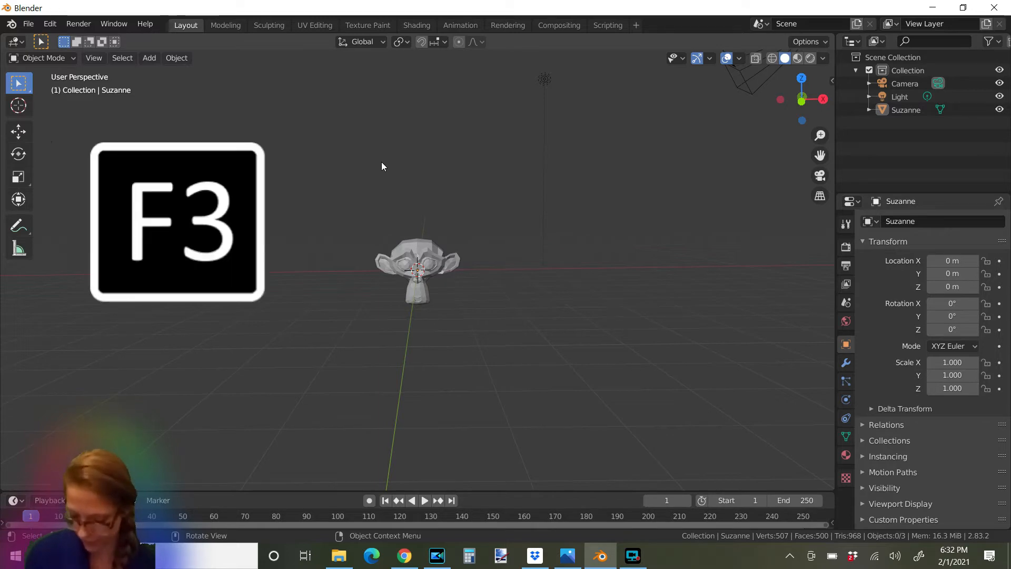
pyautogui.press('f3')
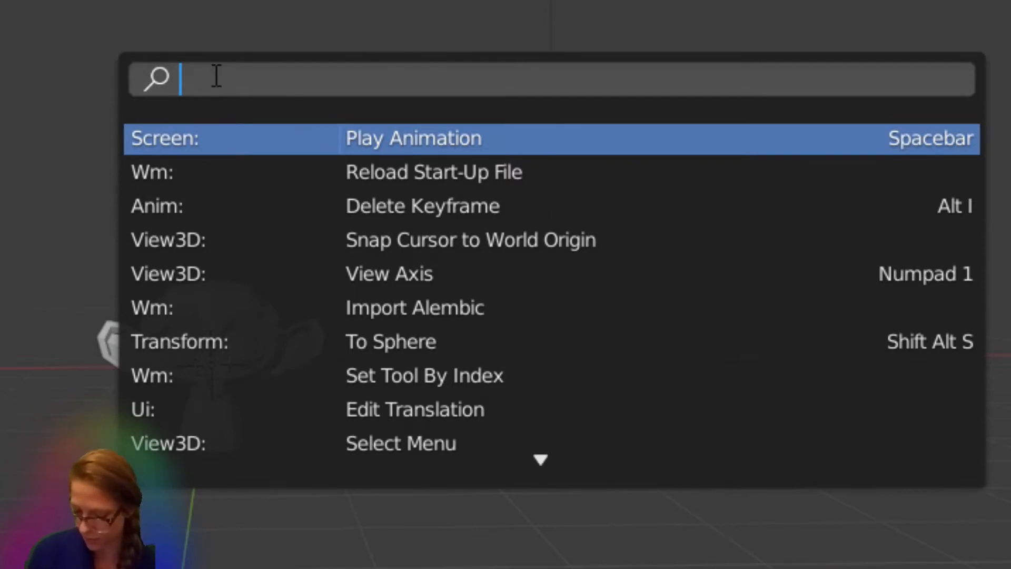
pyautogui.write('smoke')
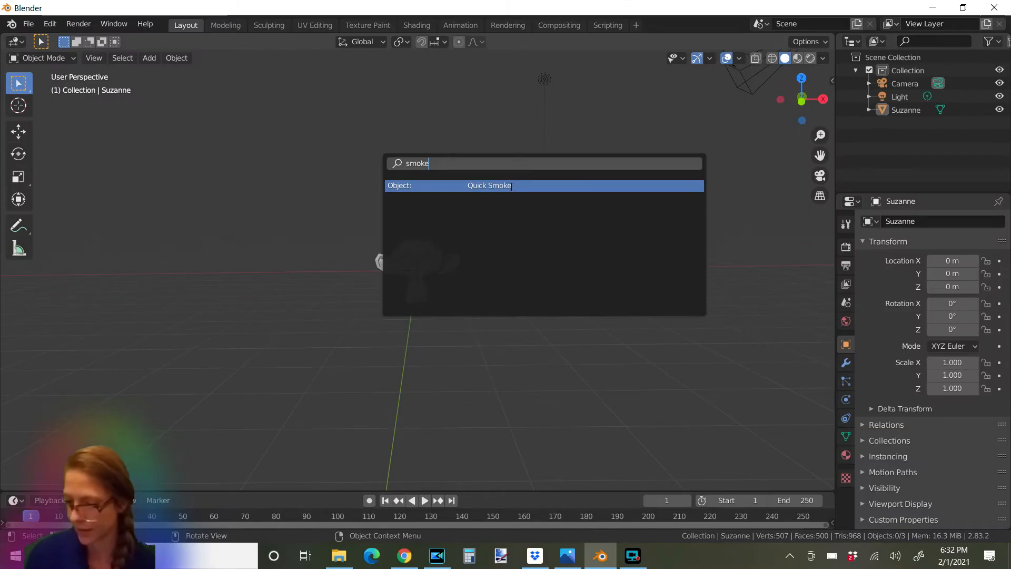
pyautogui.click(490, 186)
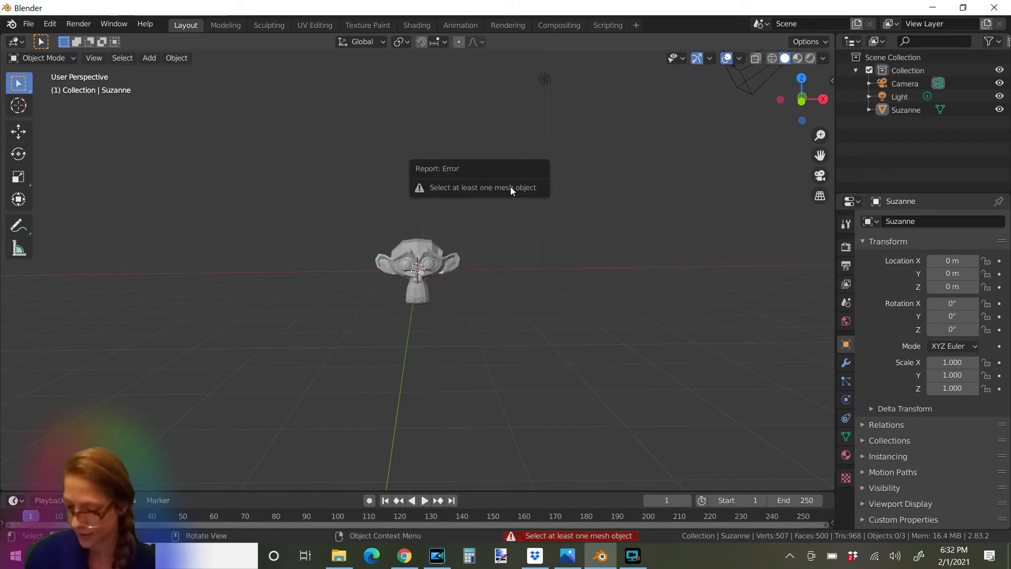
pyautogui.click(418, 268)
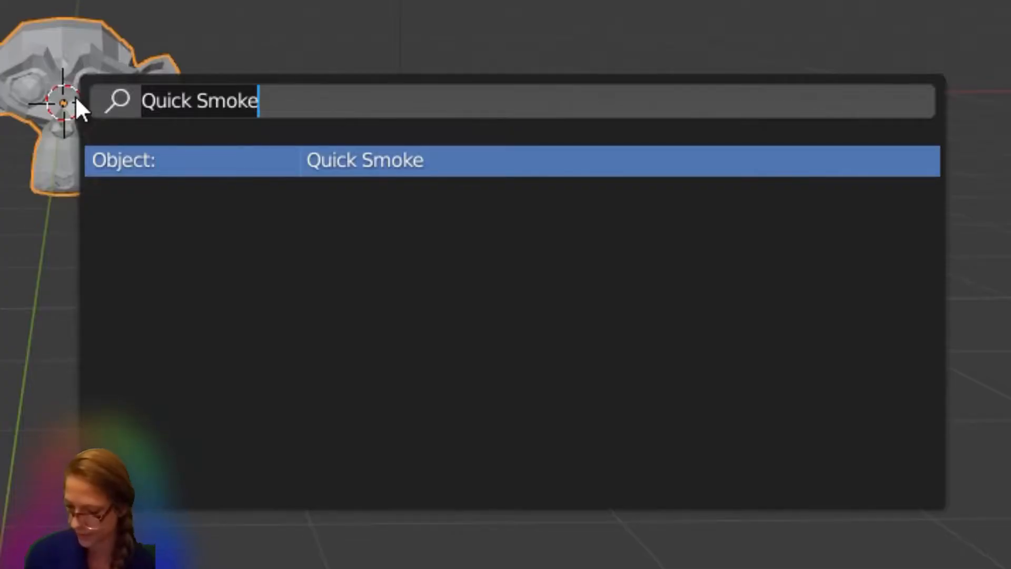
pyautogui.click(364, 160)
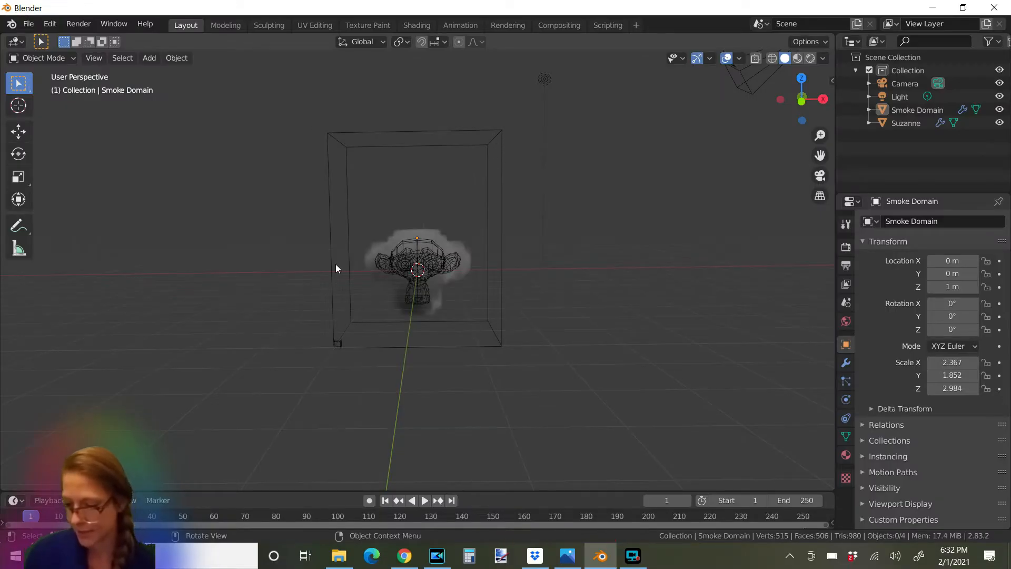
pyautogui.moveTo(335, 330)
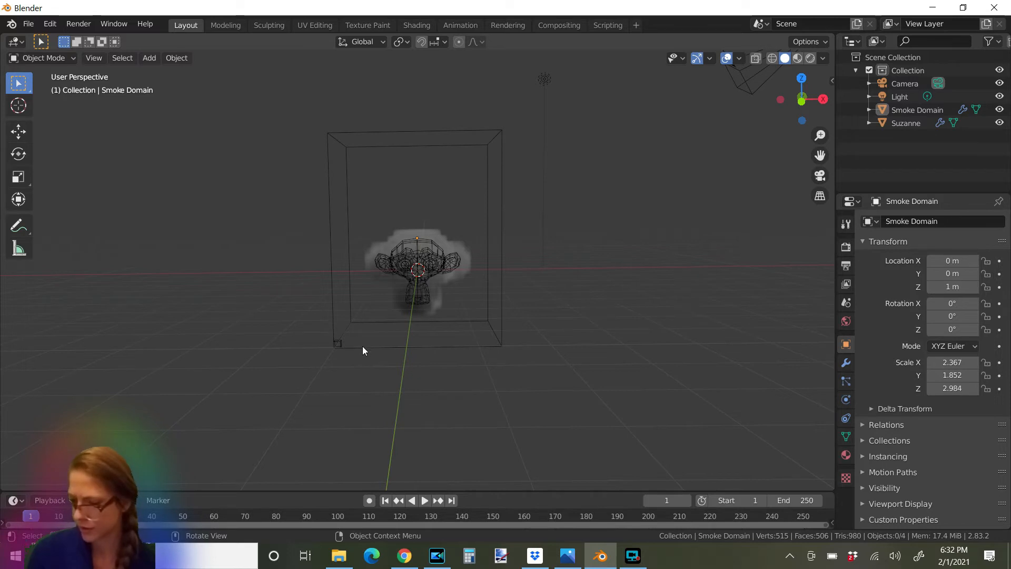
pyautogui.moveTo(464, 211)
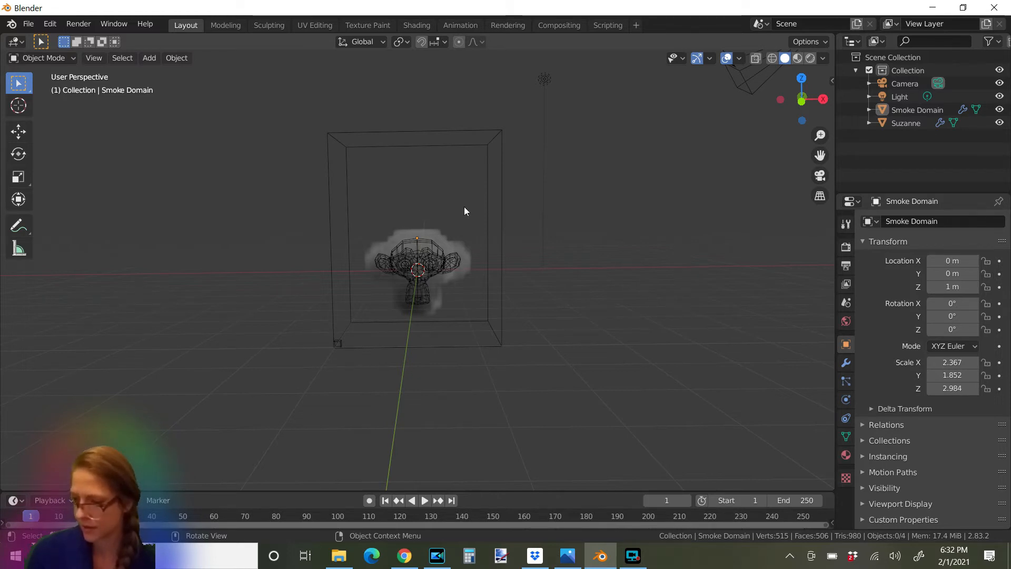
pyautogui.moveTo(401, 283)
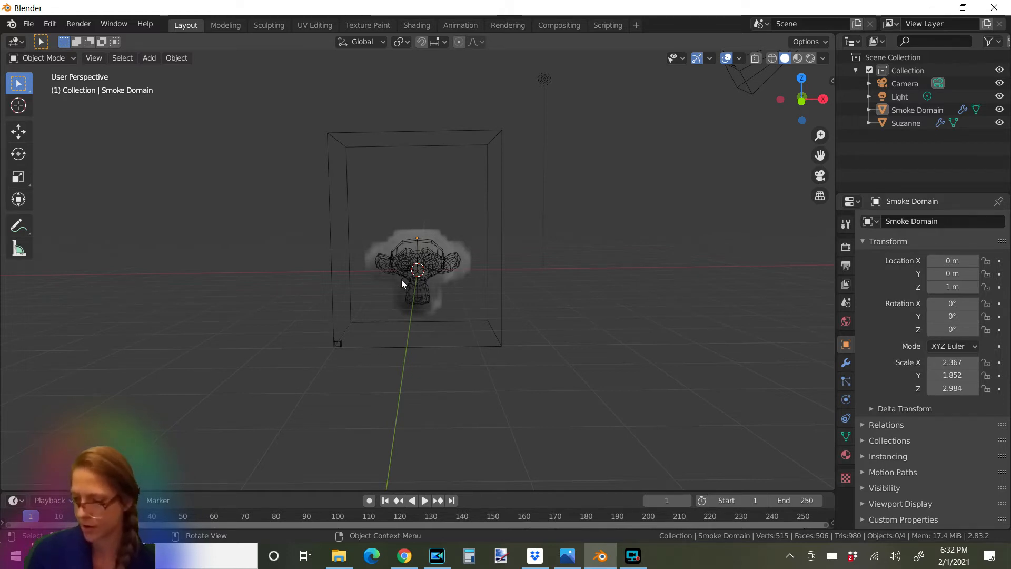
pyautogui.moveTo(430, 358)
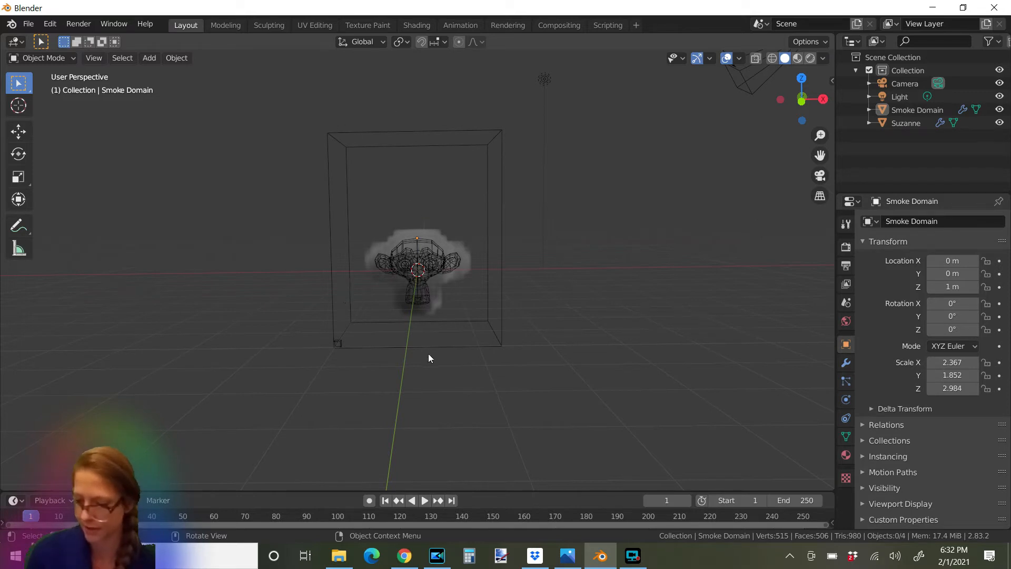
pyautogui.moveTo(372, 339)
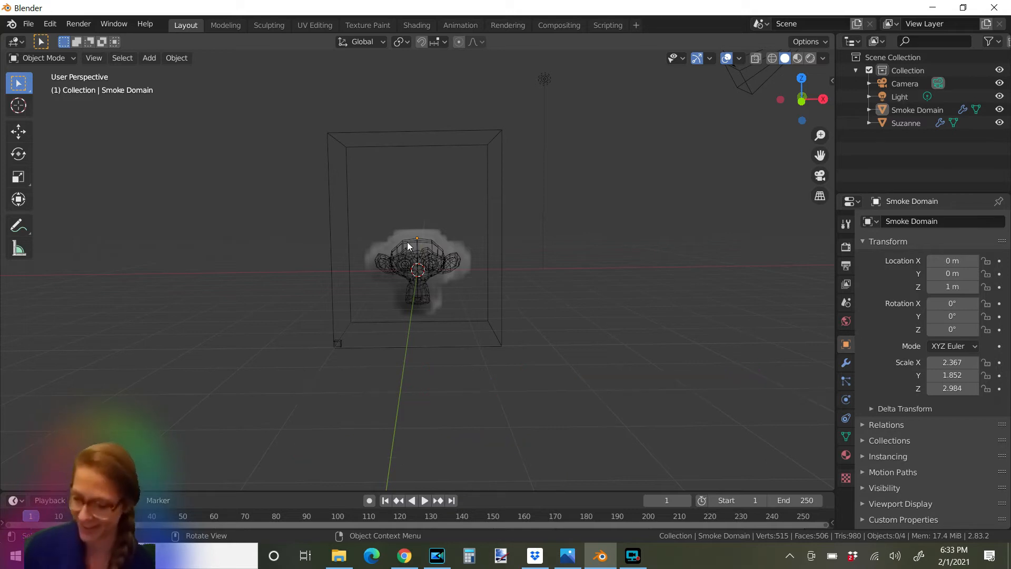
pyautogui.moveTo(411, 486)
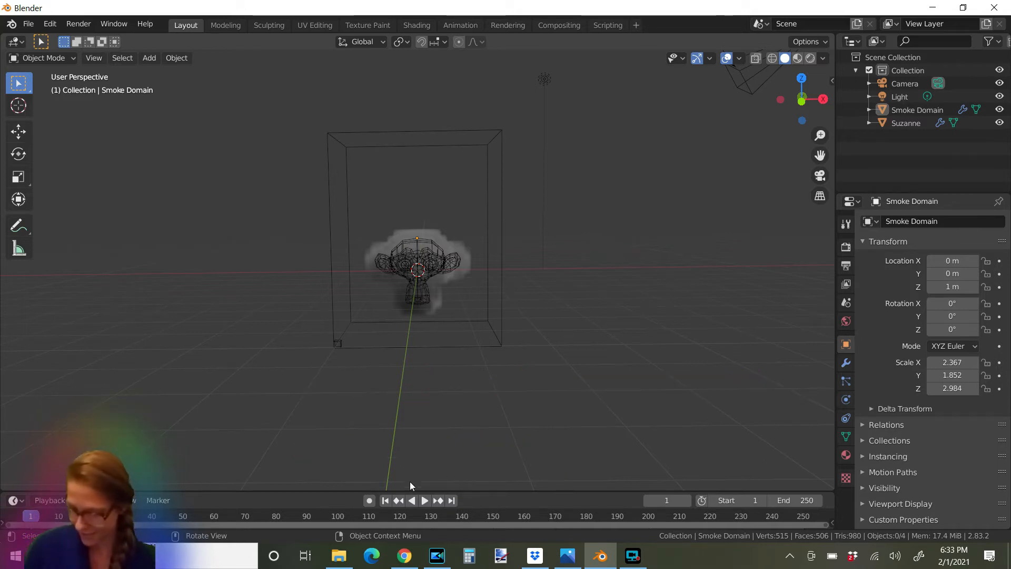
pyautogui.moveTo(425, 499)
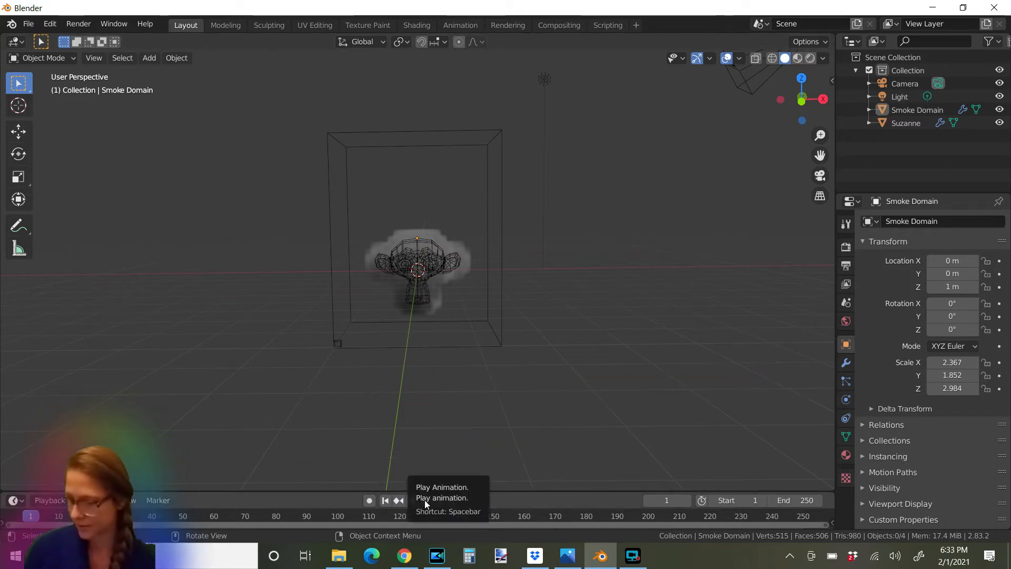
# - Play the smoke simulation through its loop and pause it around frame 103
pyautogui.click(418, 500)
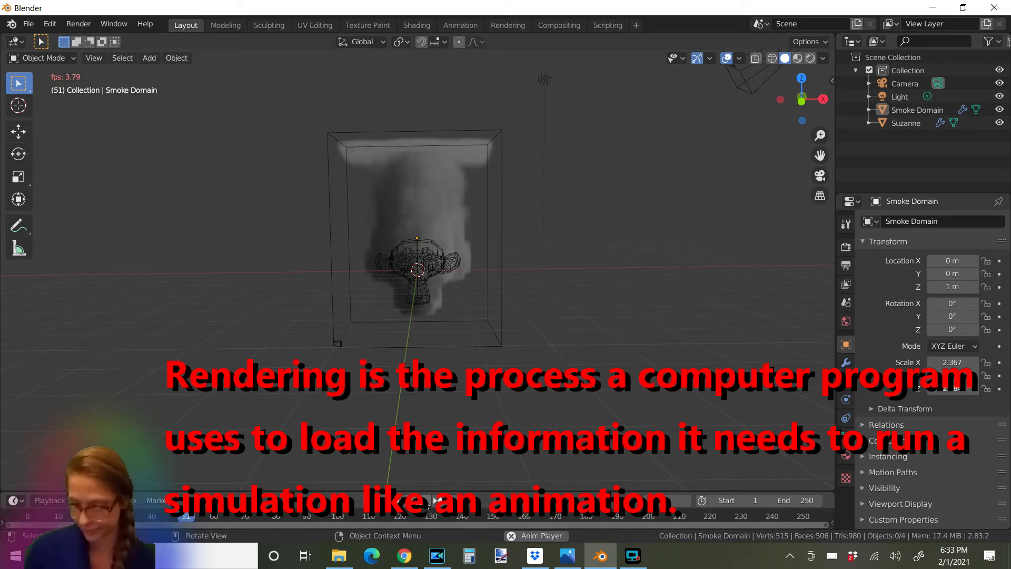
pyautogui.click(418, 499)
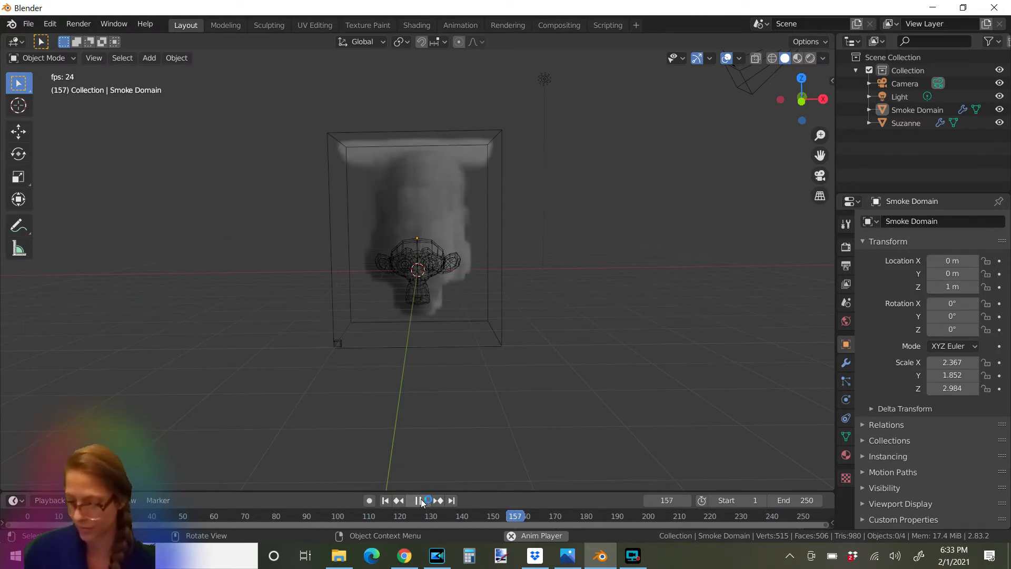
pyautogui.click(420, 499)
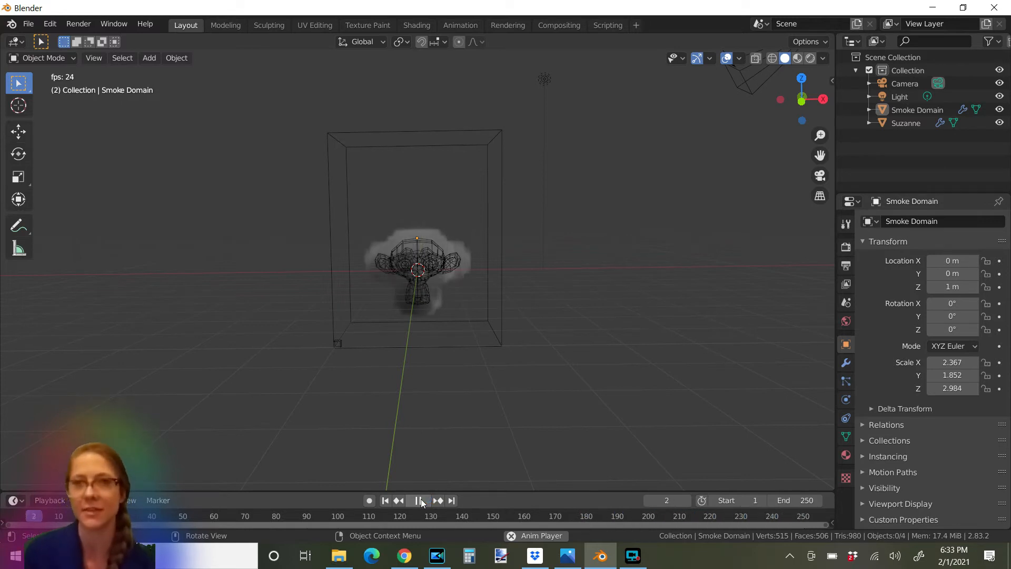
pyautogui.click(420, 500)
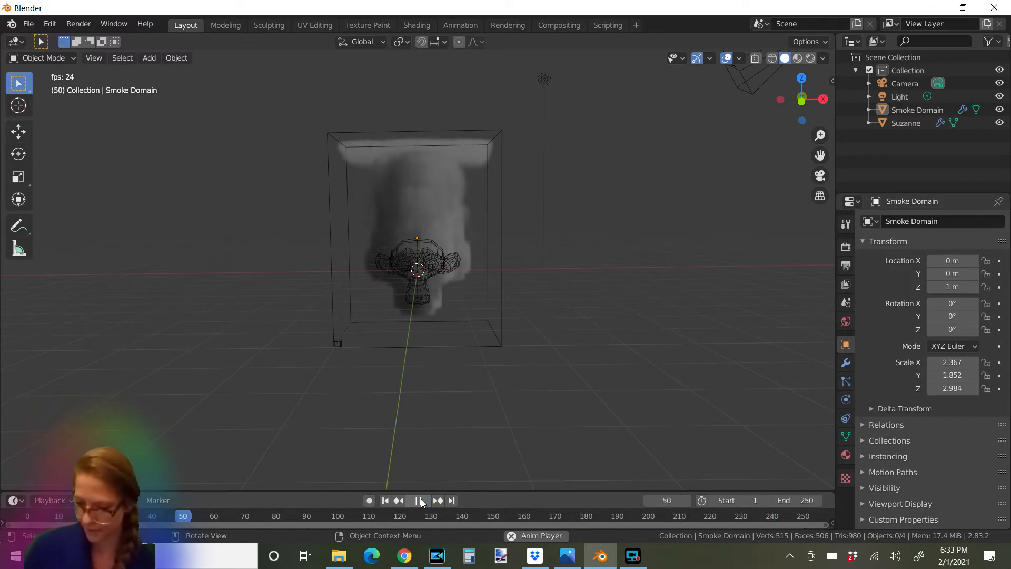
pyautogui.click(420, 499)
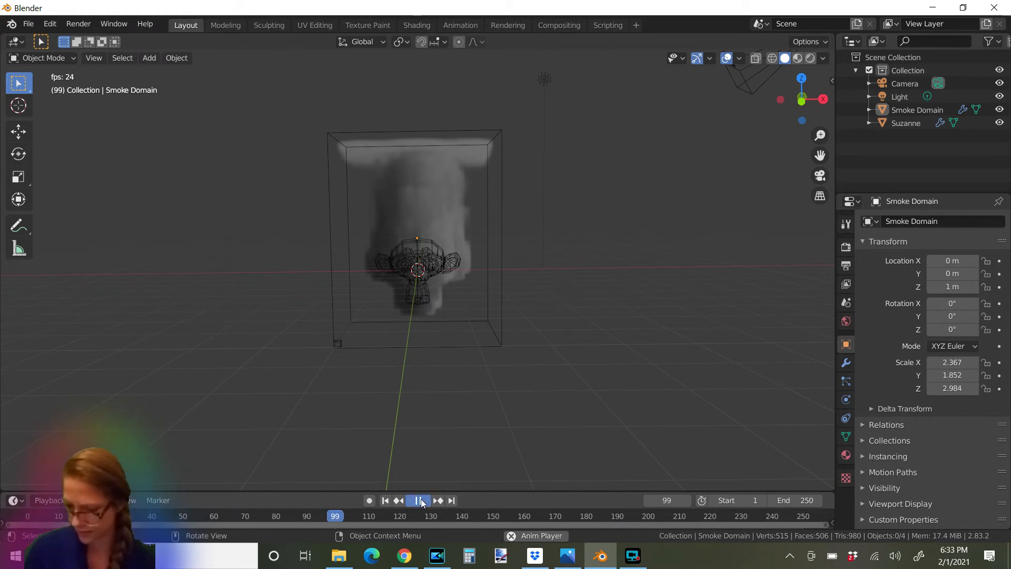
pyautogui.click(418, 501)
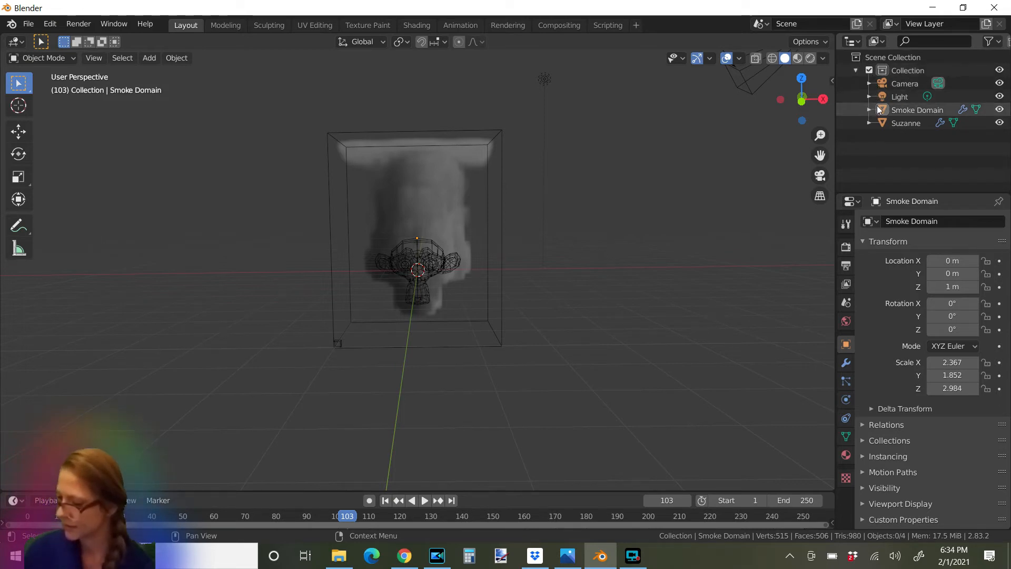
# - In Suzanne's Physics fluid settings, set Flow Type to Fire + Smoke
pyautogui.click(906, 122)
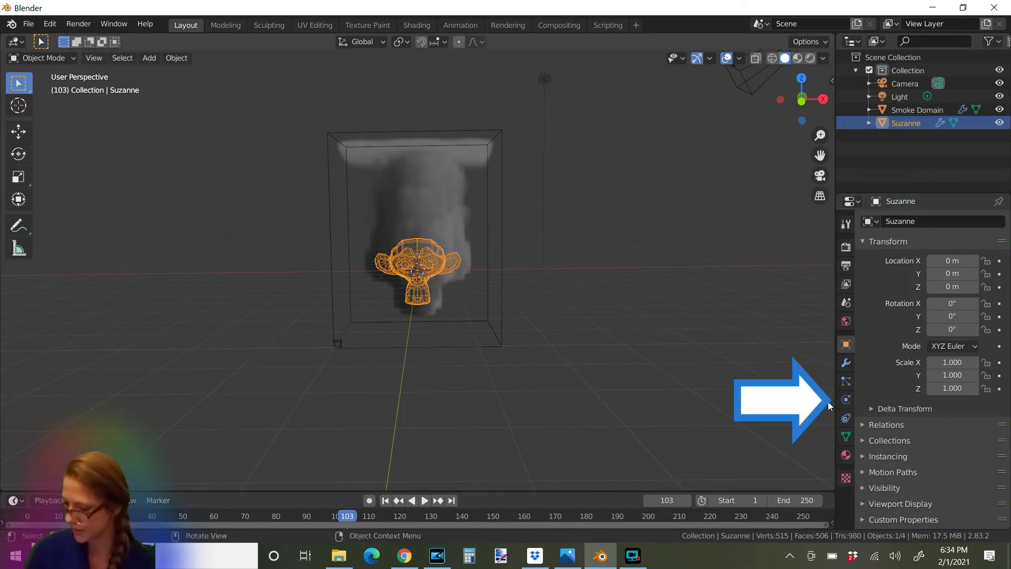
pyautogui.moveTo(846, 400)
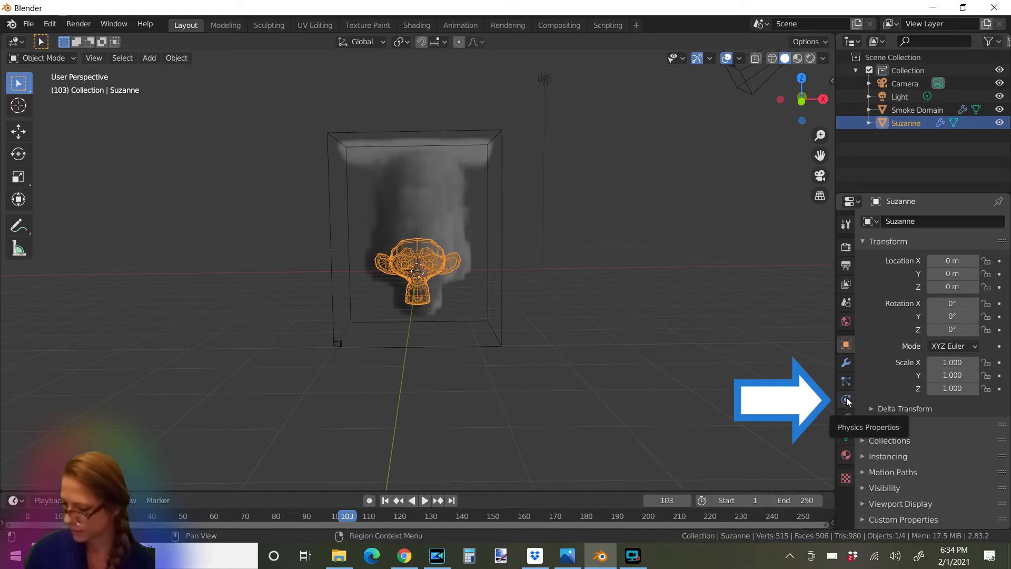
pyautogui.click(846, 400)
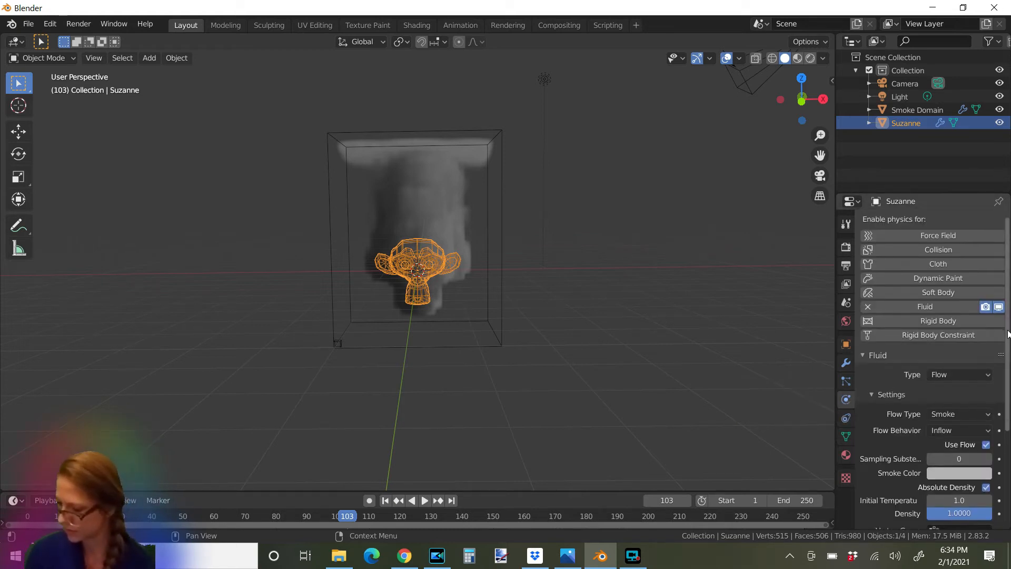
pyautogui.scroll(-3)
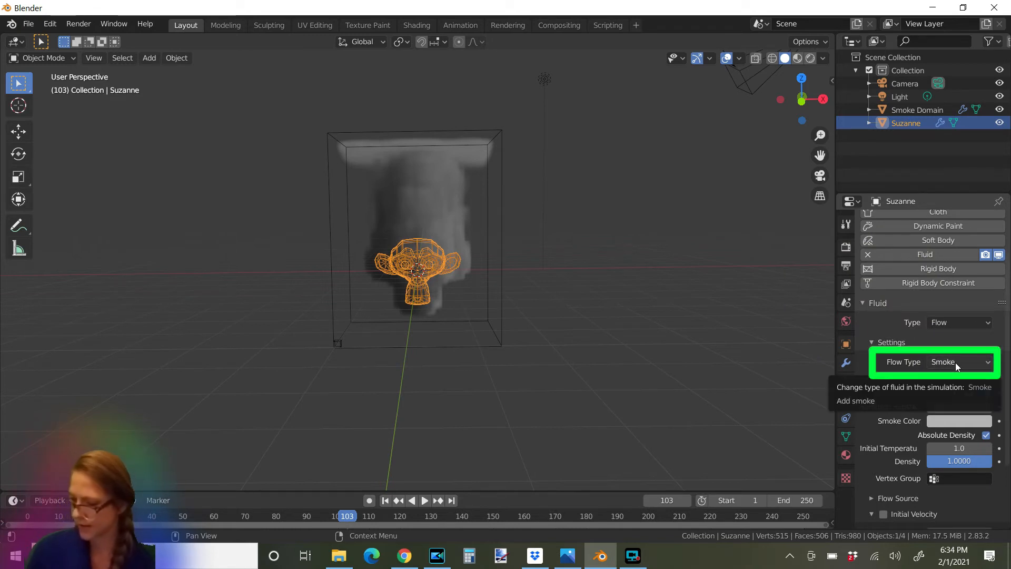
pyautogui.click(958, 361)
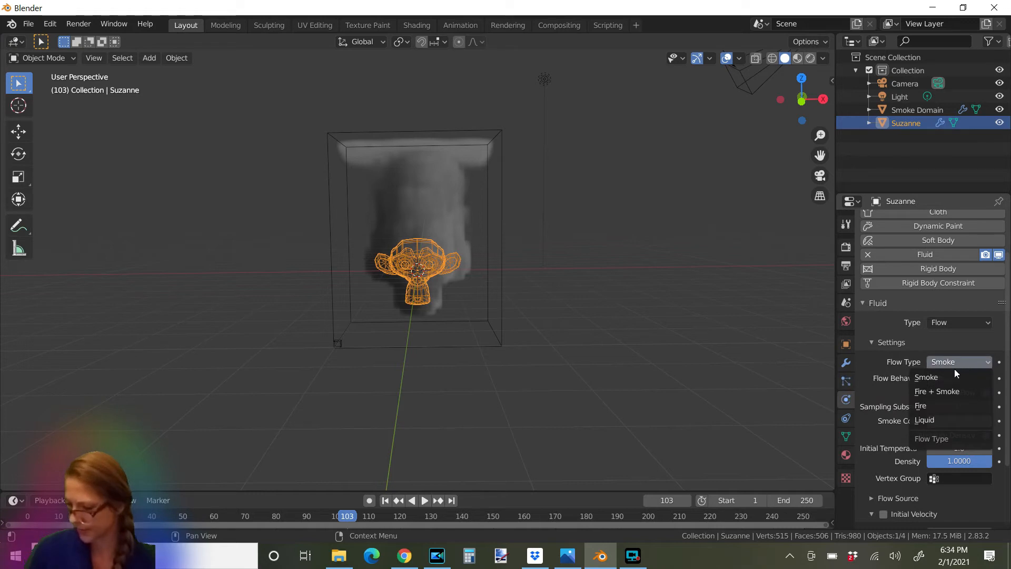
pyautogui.moveTo(948, 392)
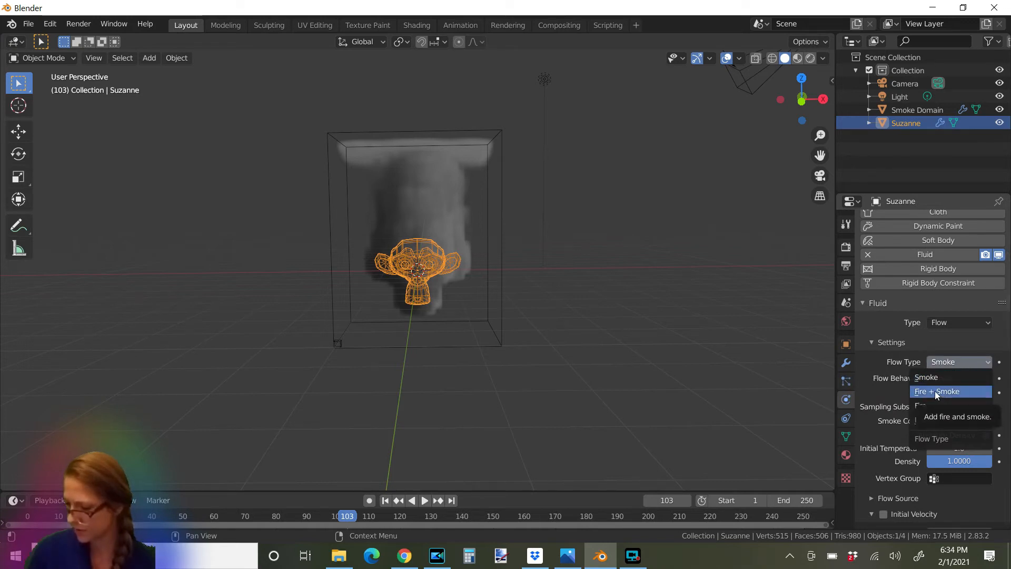
pyautogui.click(942, 392)
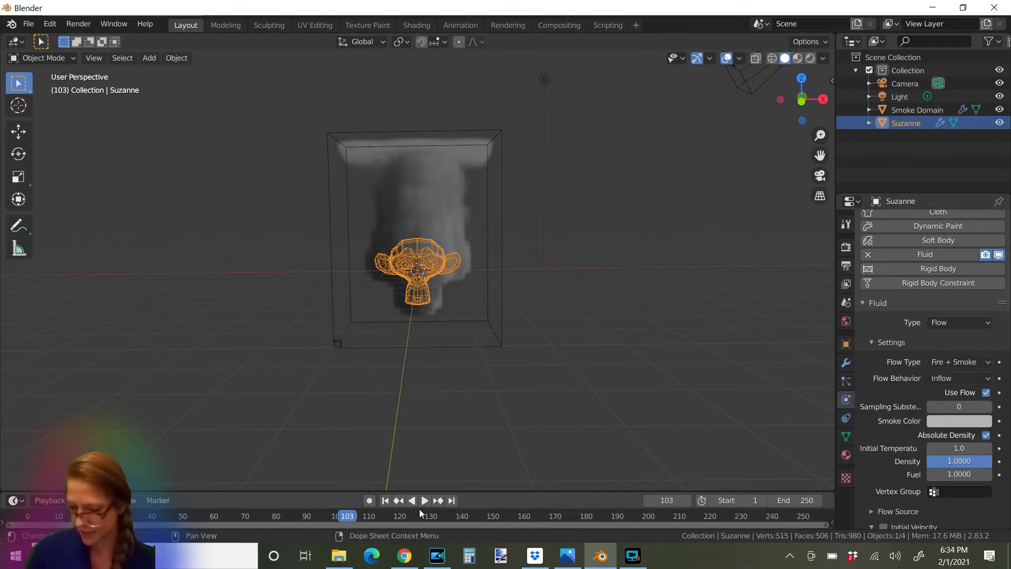
# - Rewind to frame 1, briefly play the fire-and-smoke preview, and stop at the start
pyautogui.click(386, 500)
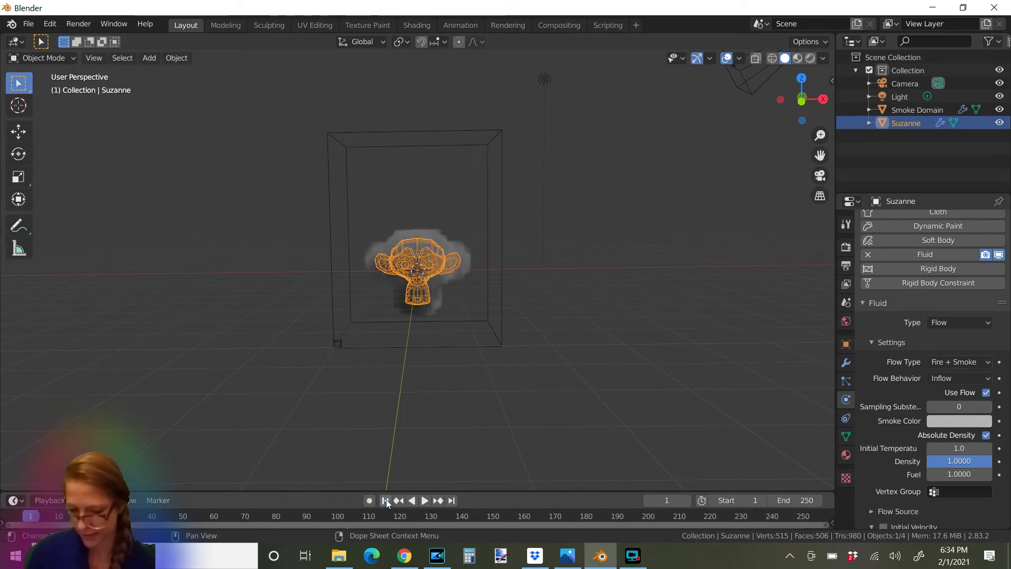
pyautogui.click(424, 499)
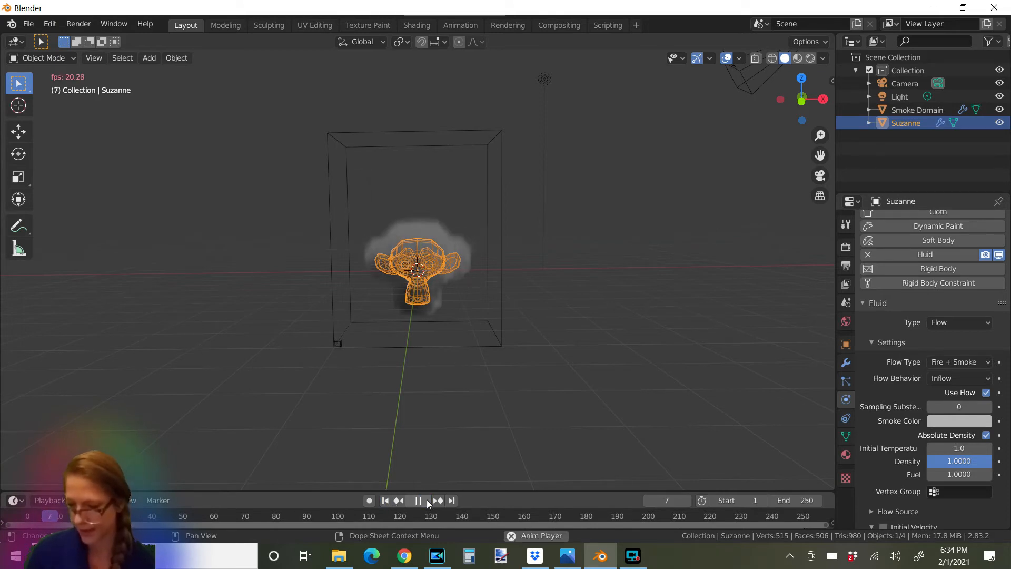
pyautogui.click(418, 499)
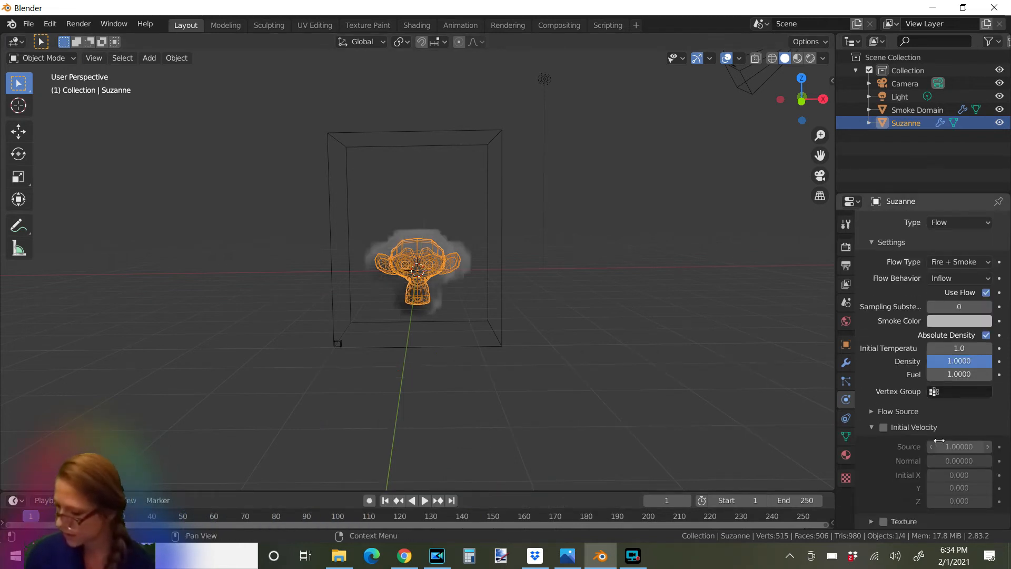
# - Select the Smoke Domain and set its cache End frame to 250
pyautogui.click(917, 110)
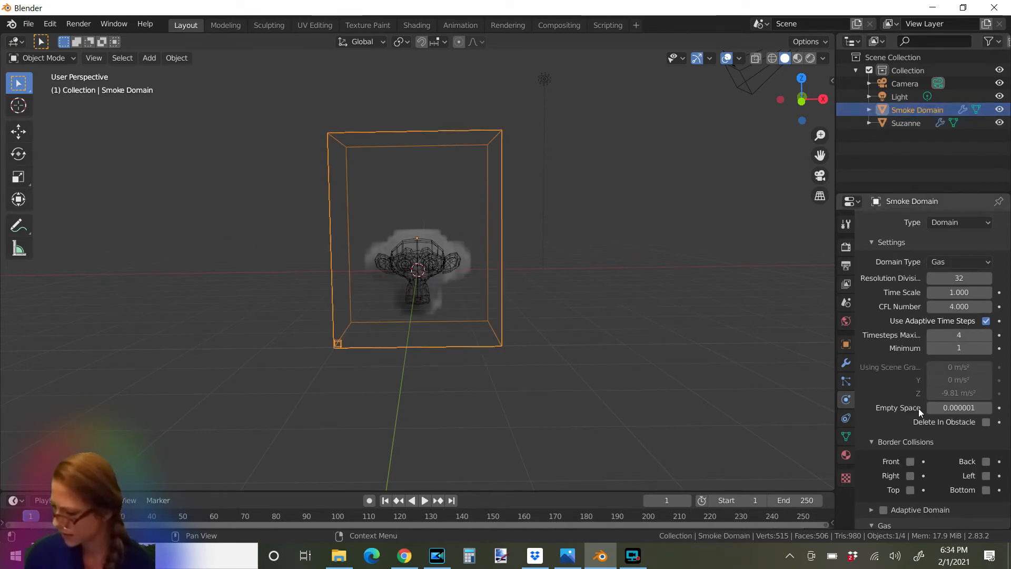
pyautogui.scroll(-3)
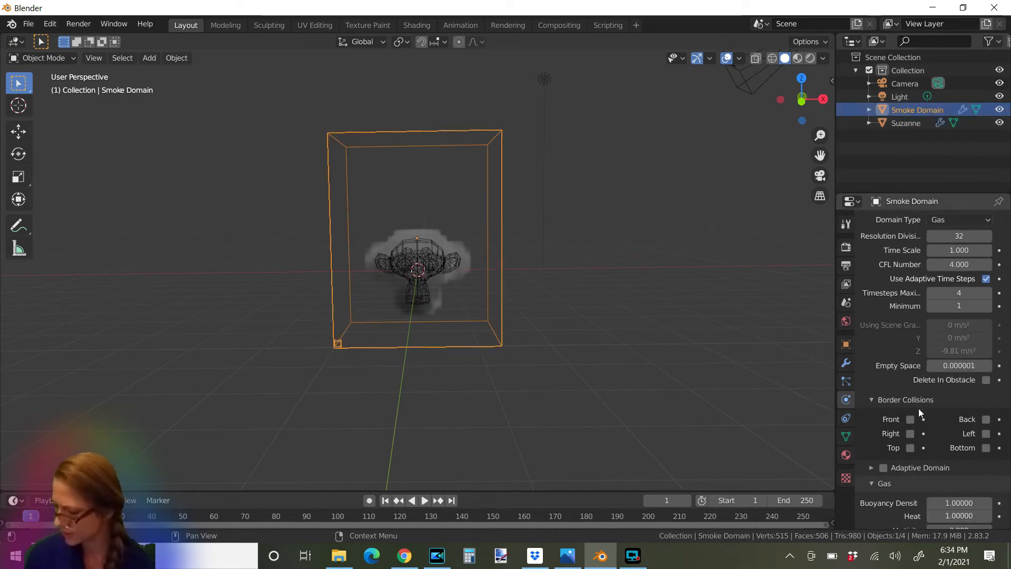
pyautogui.scroll(-3)
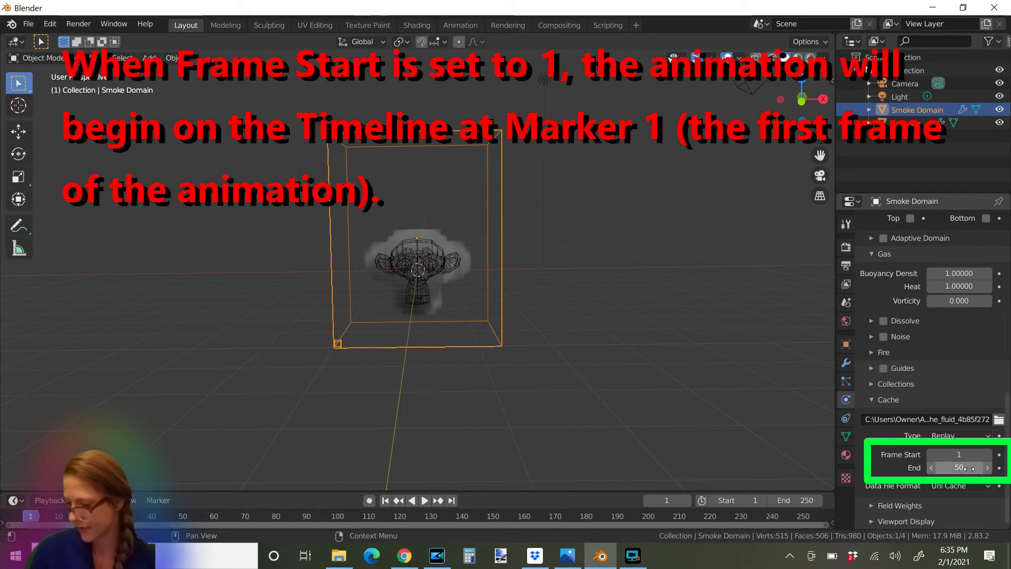
pyautogui.moveTo(960, 454)
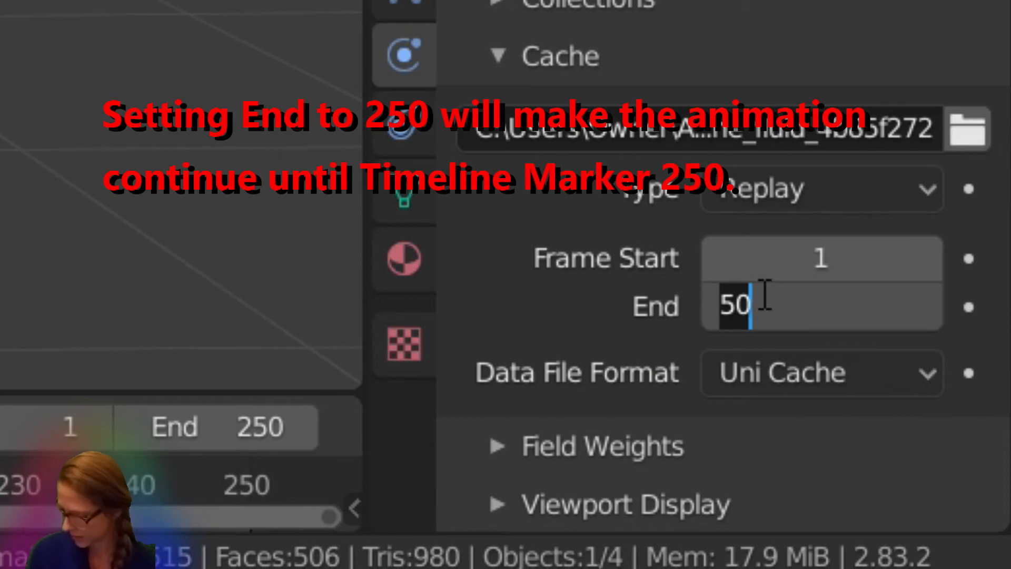
pyautogui.write('21')
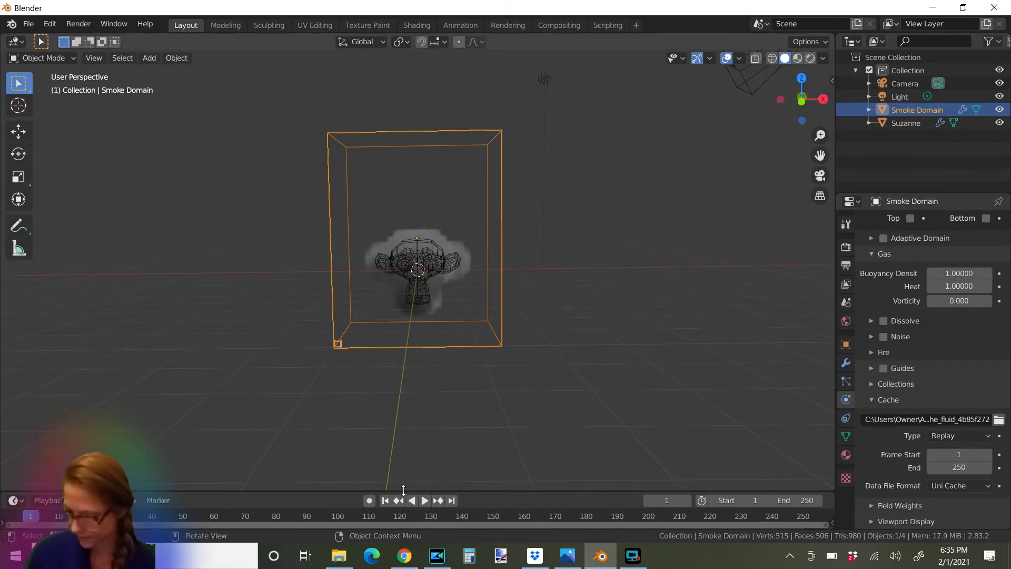
pyautogui.click(425, 500)
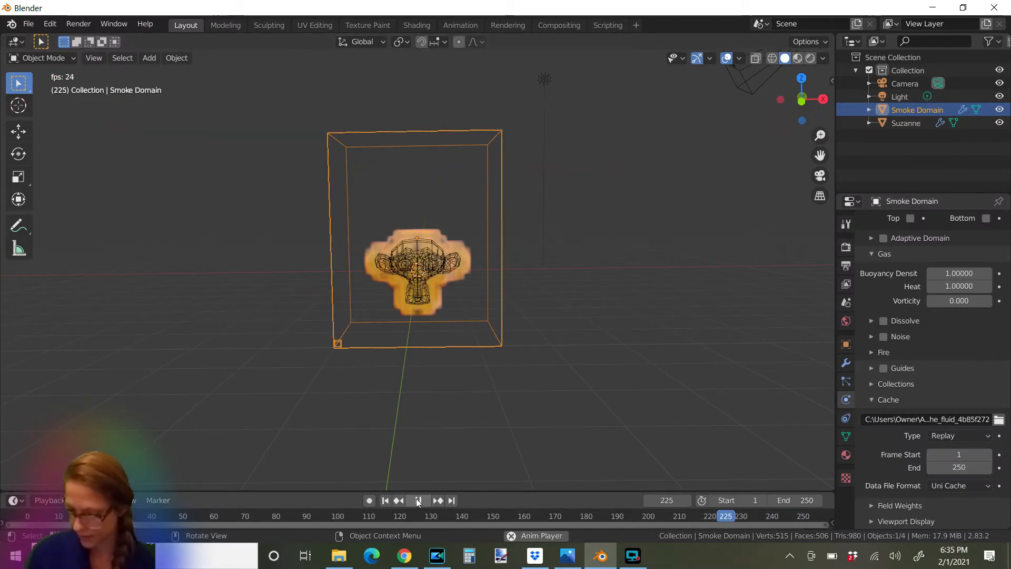
pyautogui.click(424, 499)
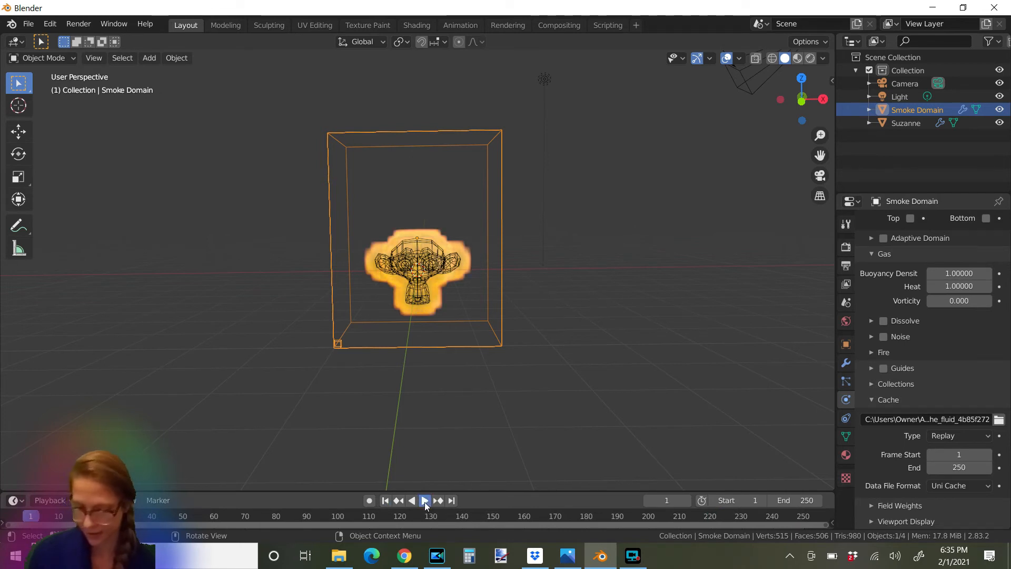
pyautogui.click(425, 499)
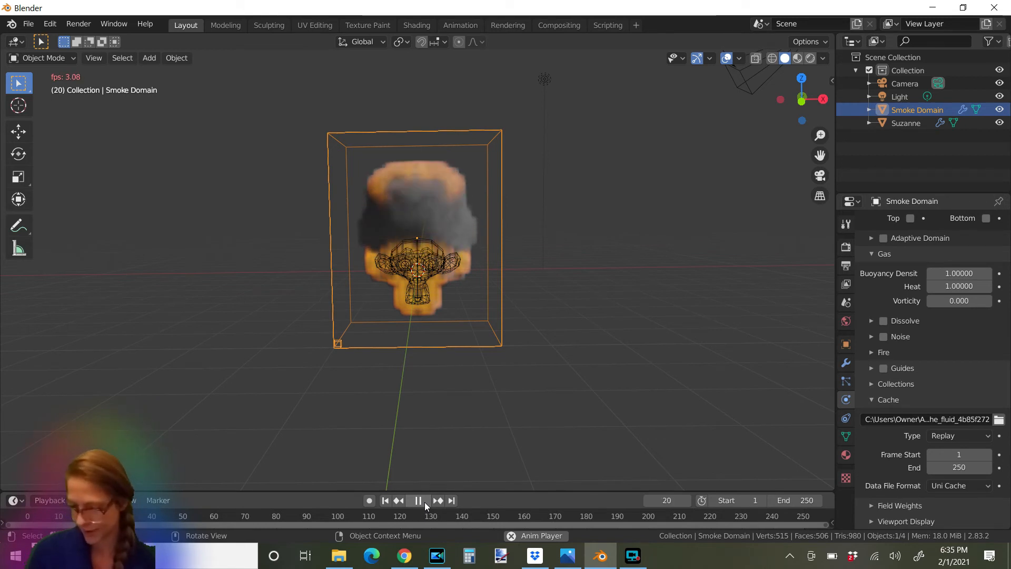
pyautogui.click(385, 499)
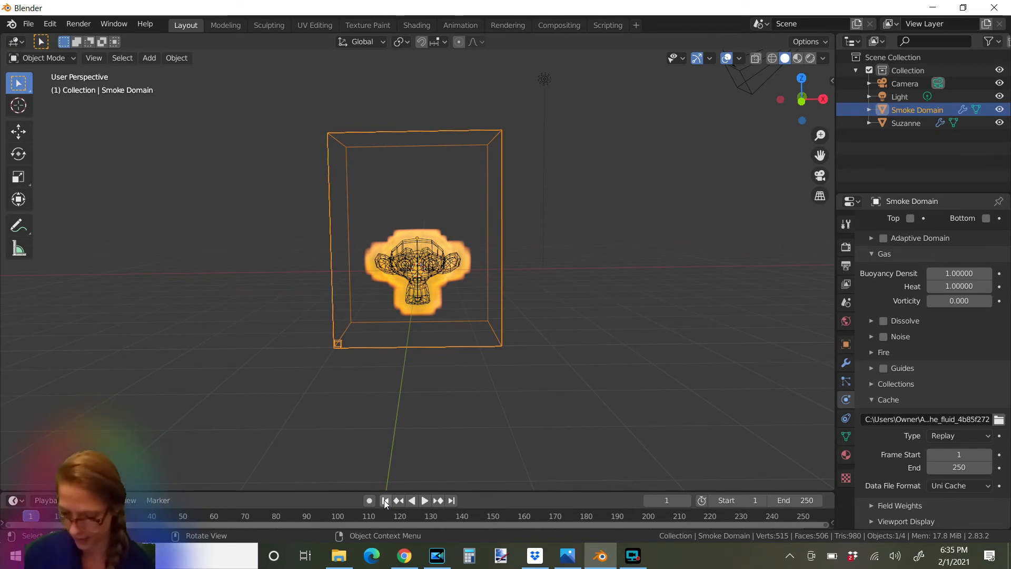
pyautogui.moveTo(549, 275)
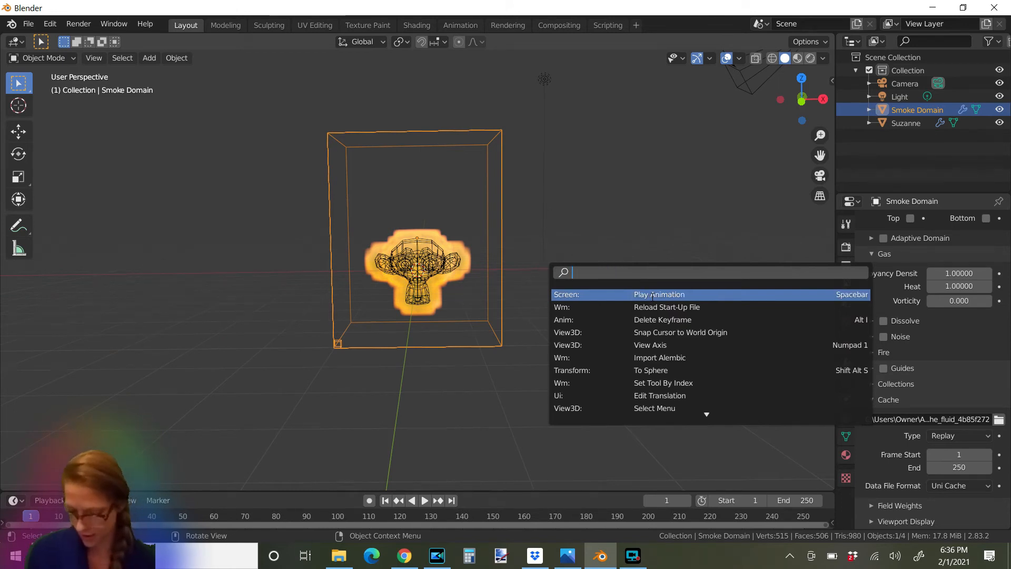
# - Search 'bake' in the operator search to run Fluid: Bake All
pyautogui.write('bak')
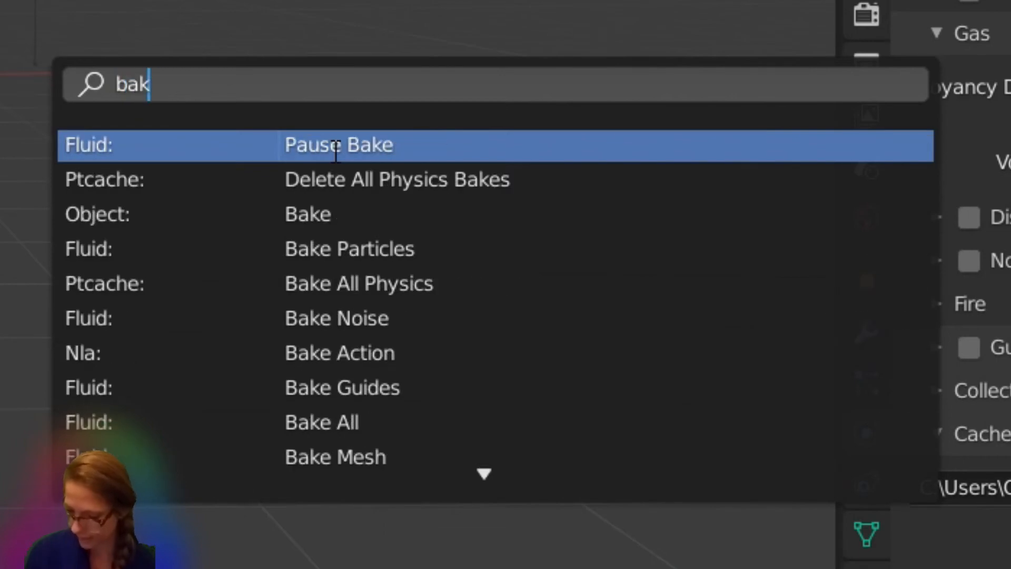
pyautogui.write('e')
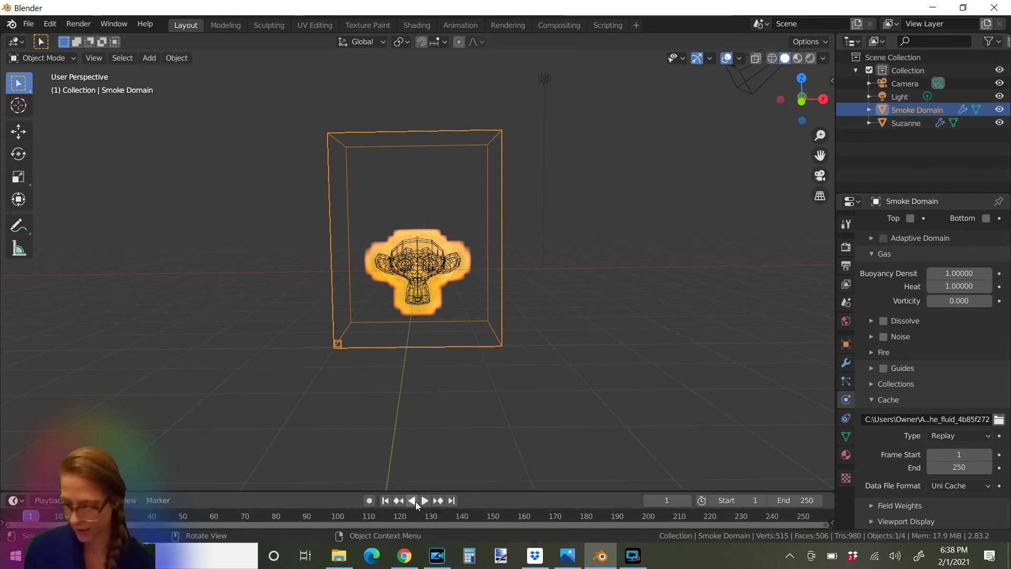
# - Play the baked animation so flames and smoke rise from Suzanne
pyautogui.click(424, 500)
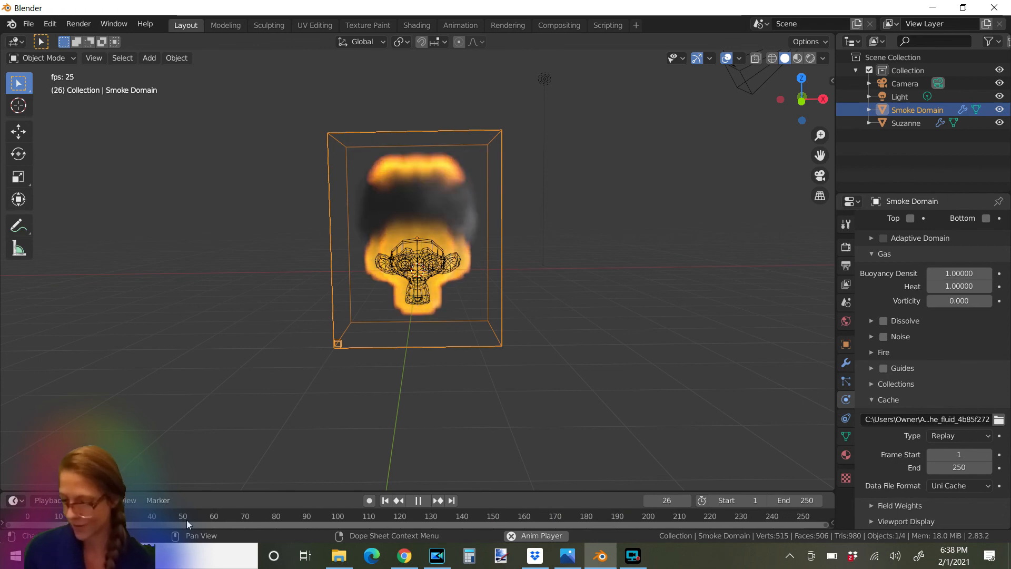
pyautogui.click(418, 499)
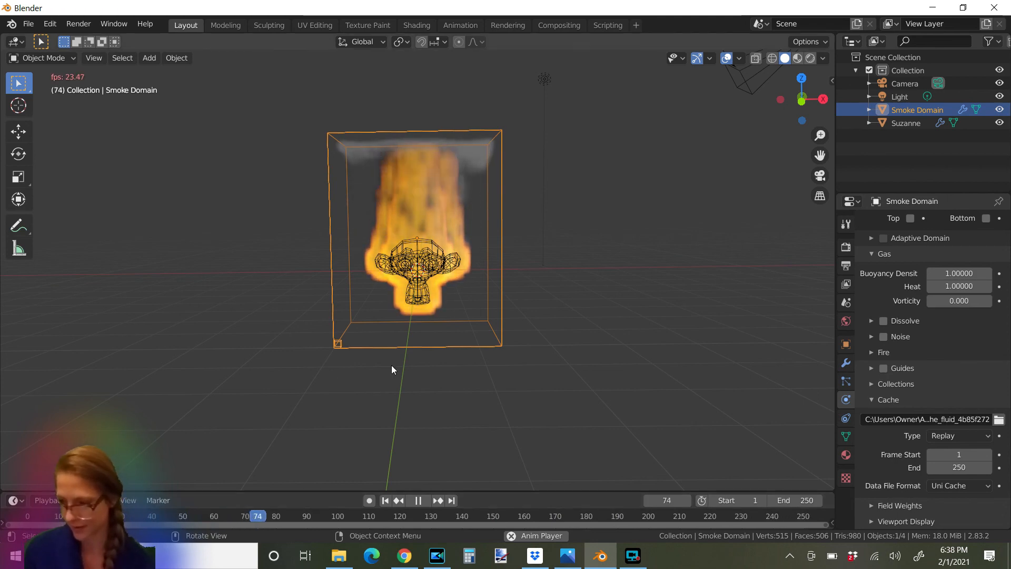